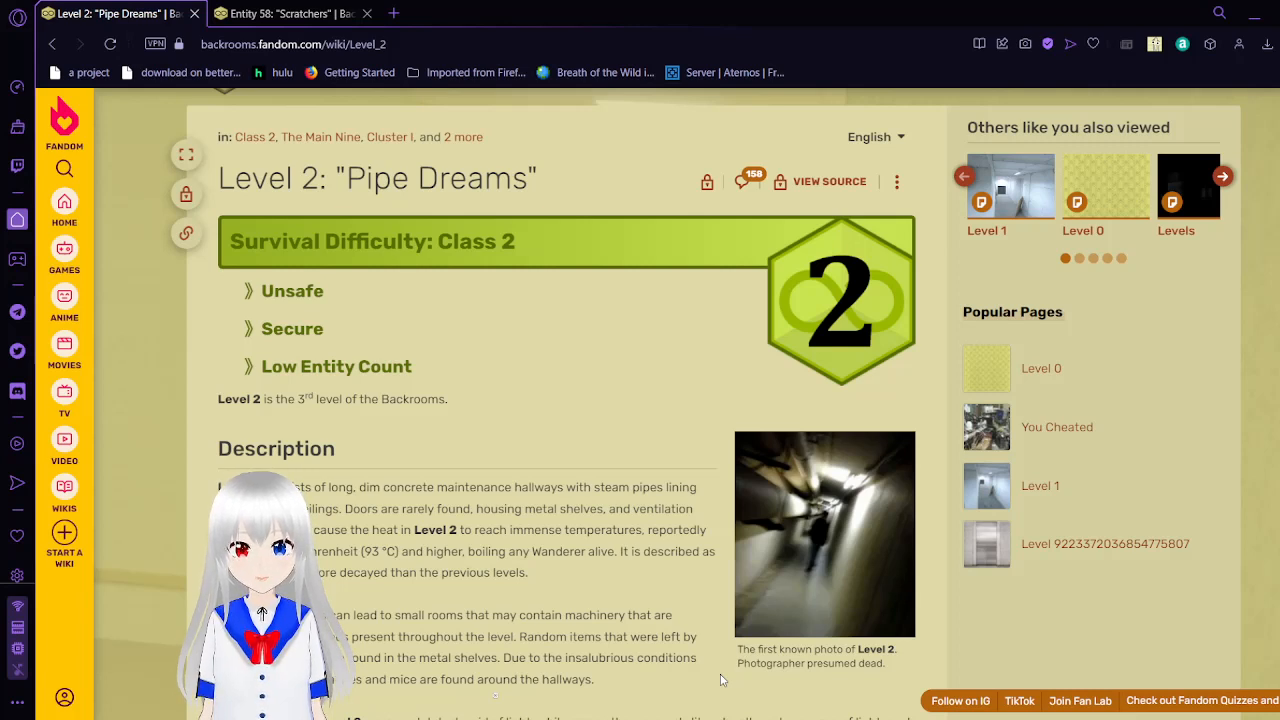
{"action": "mouse_move", "coordinate": [628, 328]}
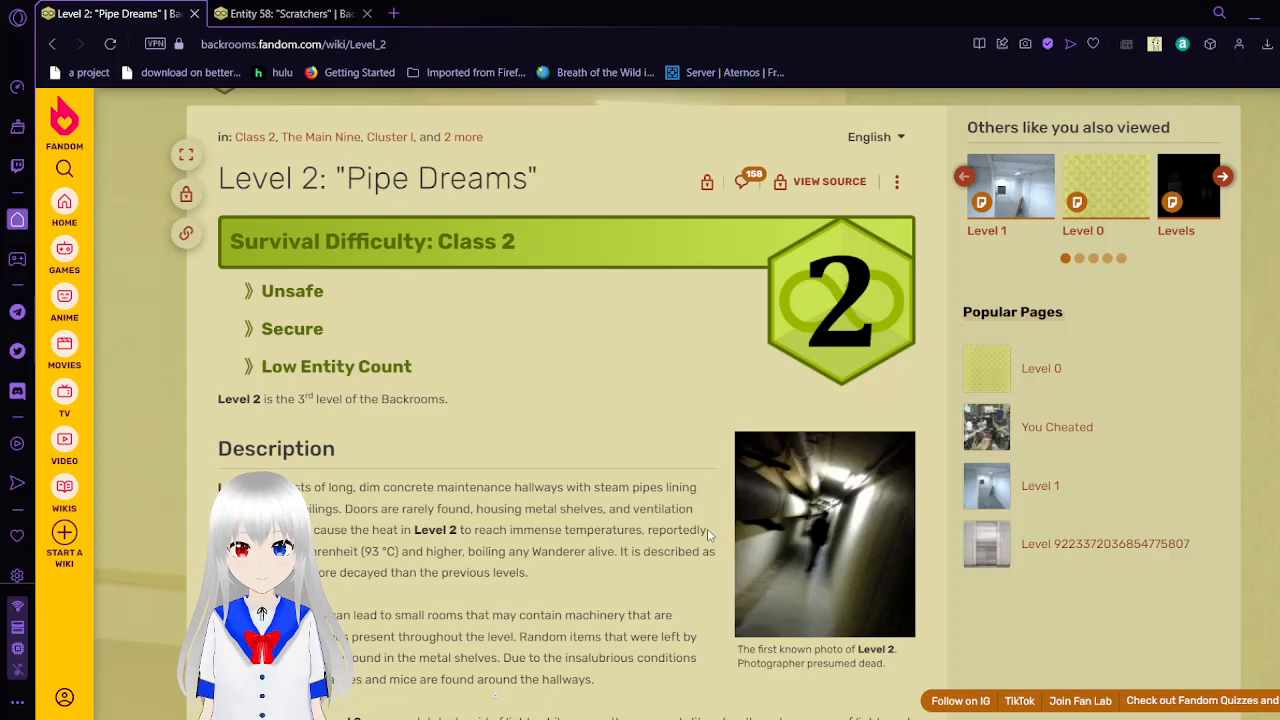
Read the Level 2 'Pipe Dreams' Description paragraphs until the Entities heading appears
{"action": "scroll", "scroll_direction": "down", "scroll_amount": 3}
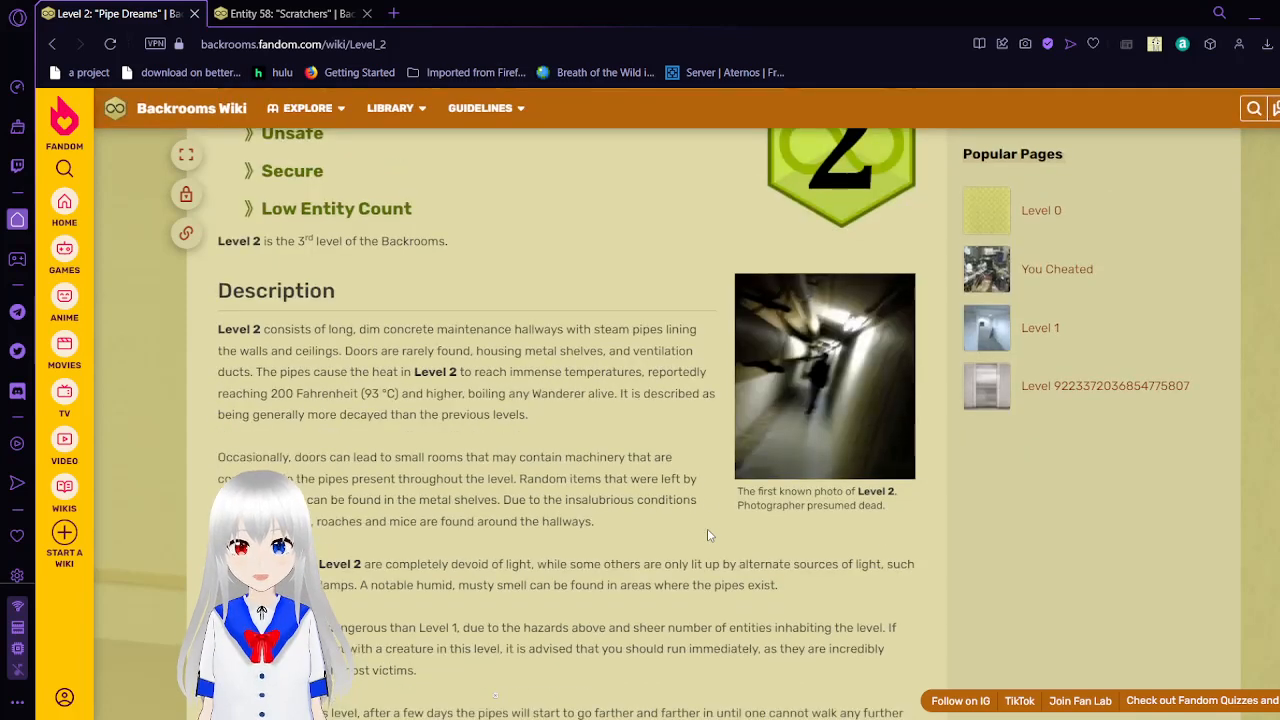
{"action": "scroll", "scroll_direction": "down", "scroll_amount": 3}
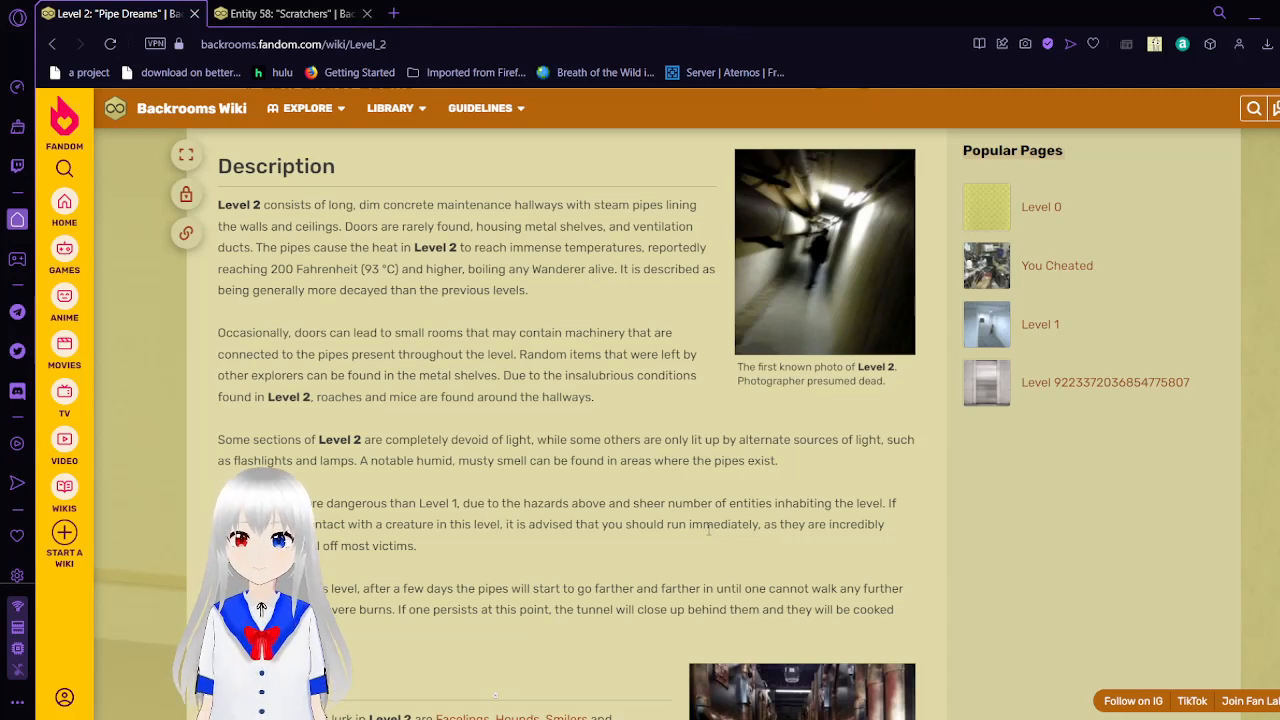
{"action": "scroll", "scroll_direction": "down", "scroll_amount": 3}
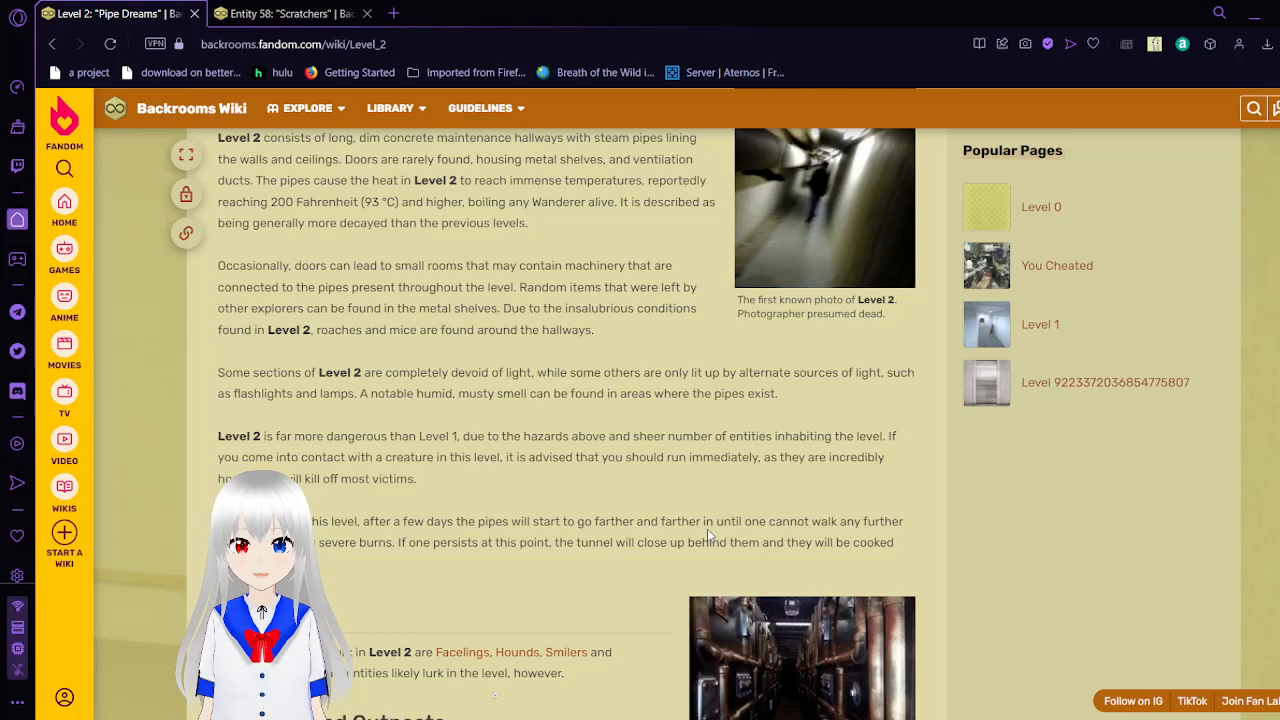
{"action": "scroll", "scroll_direction": "down", "scroll_amount": 3}
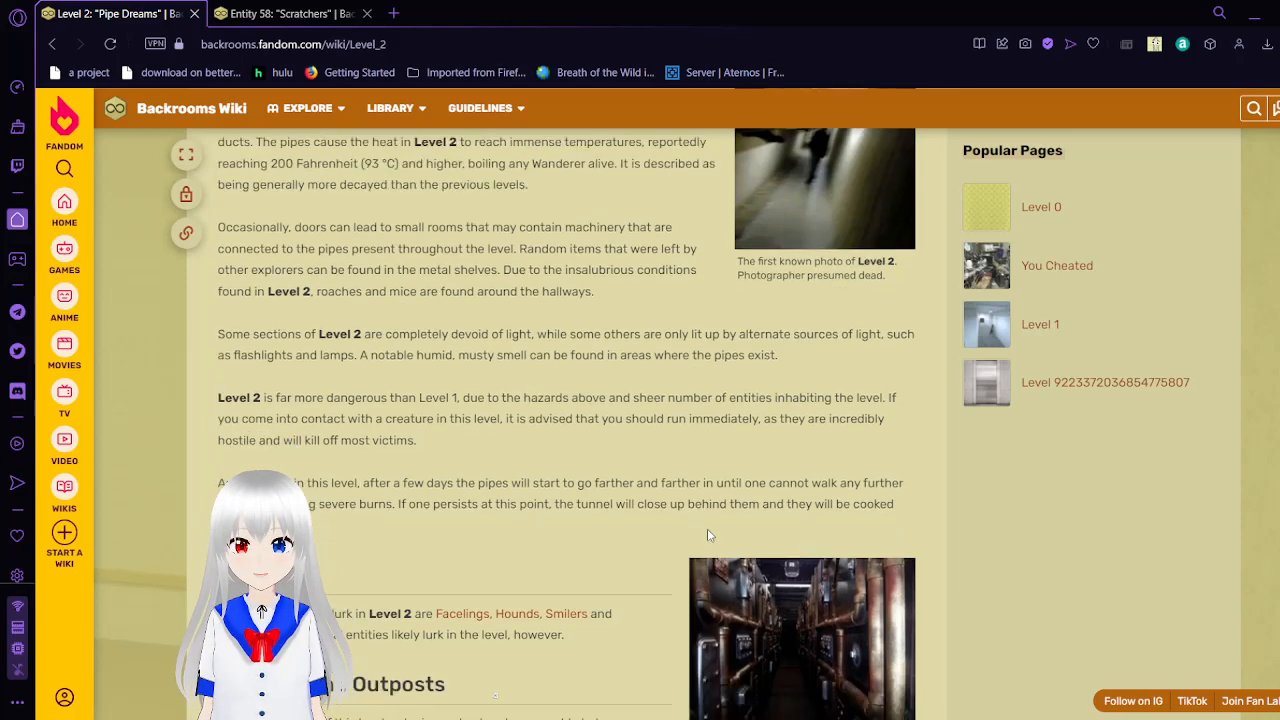
{"action": "scroll", "scroll_direction": "down", "scroll_amount": 3}
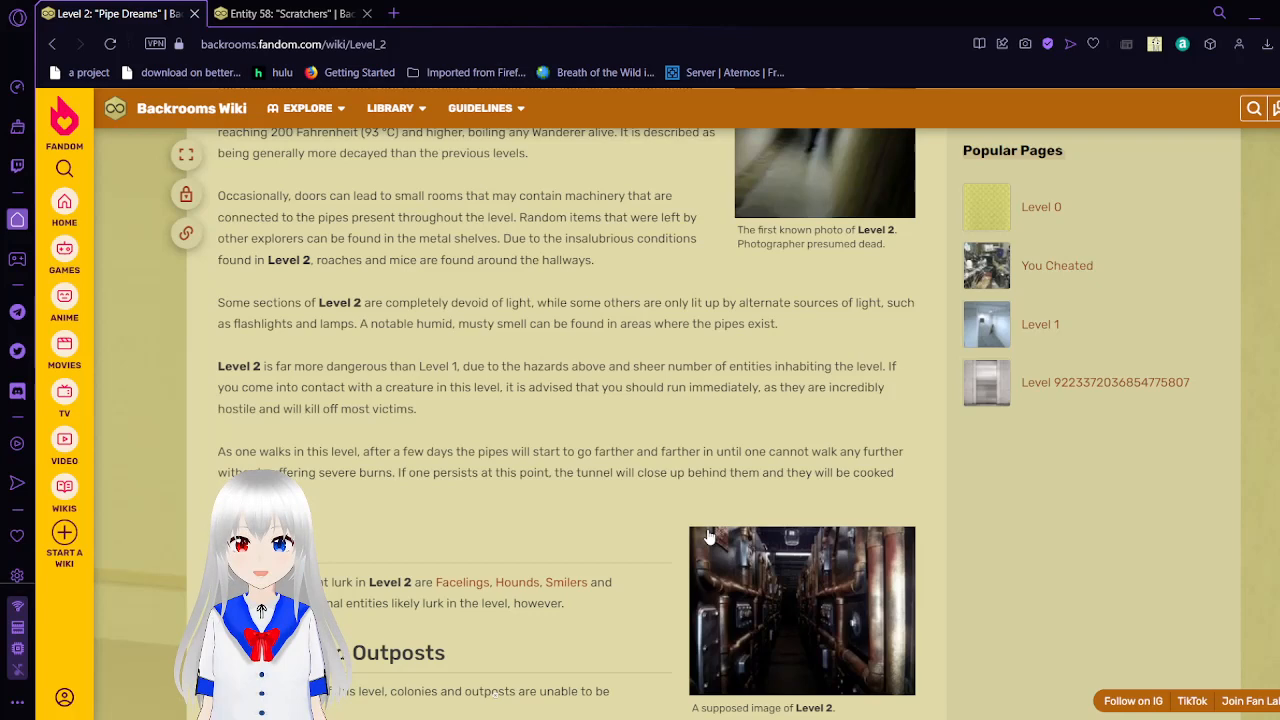
{"action": "scroll", "scroll_direction": "down", "scroll_amount": 3}
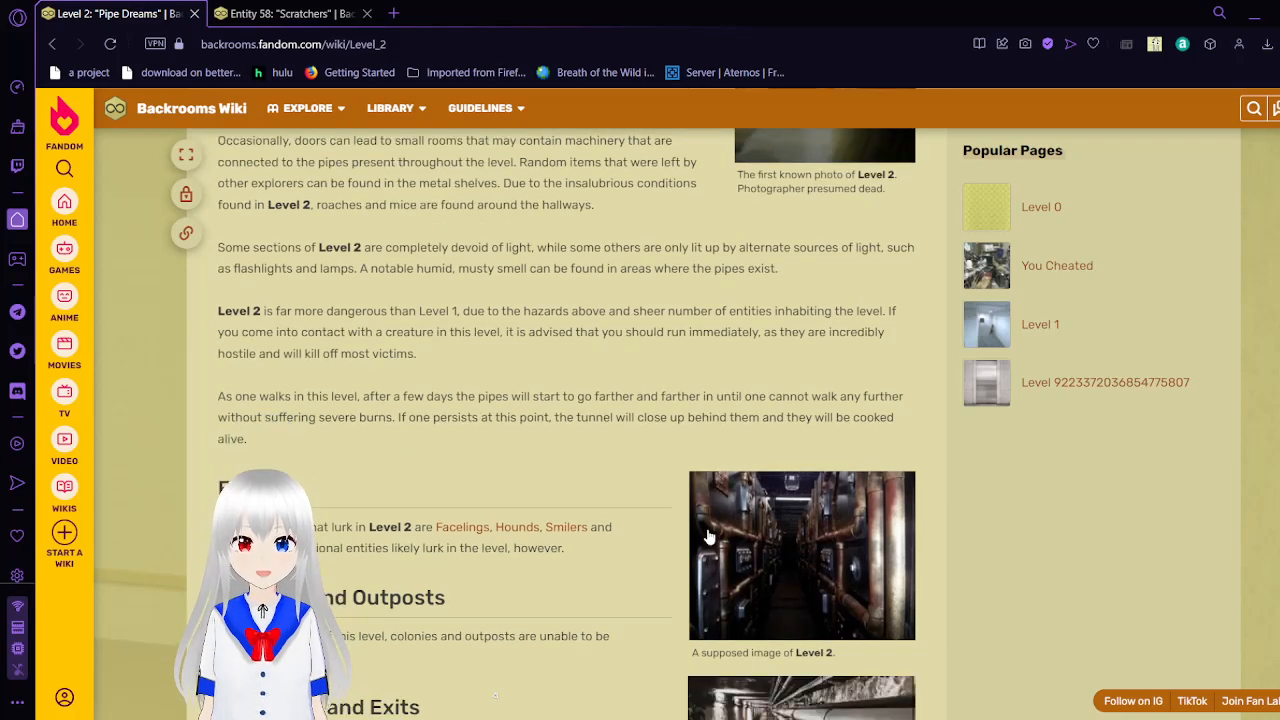
{"action": "scroll", "scroll_direction": "down", "scroll_amount": 3}
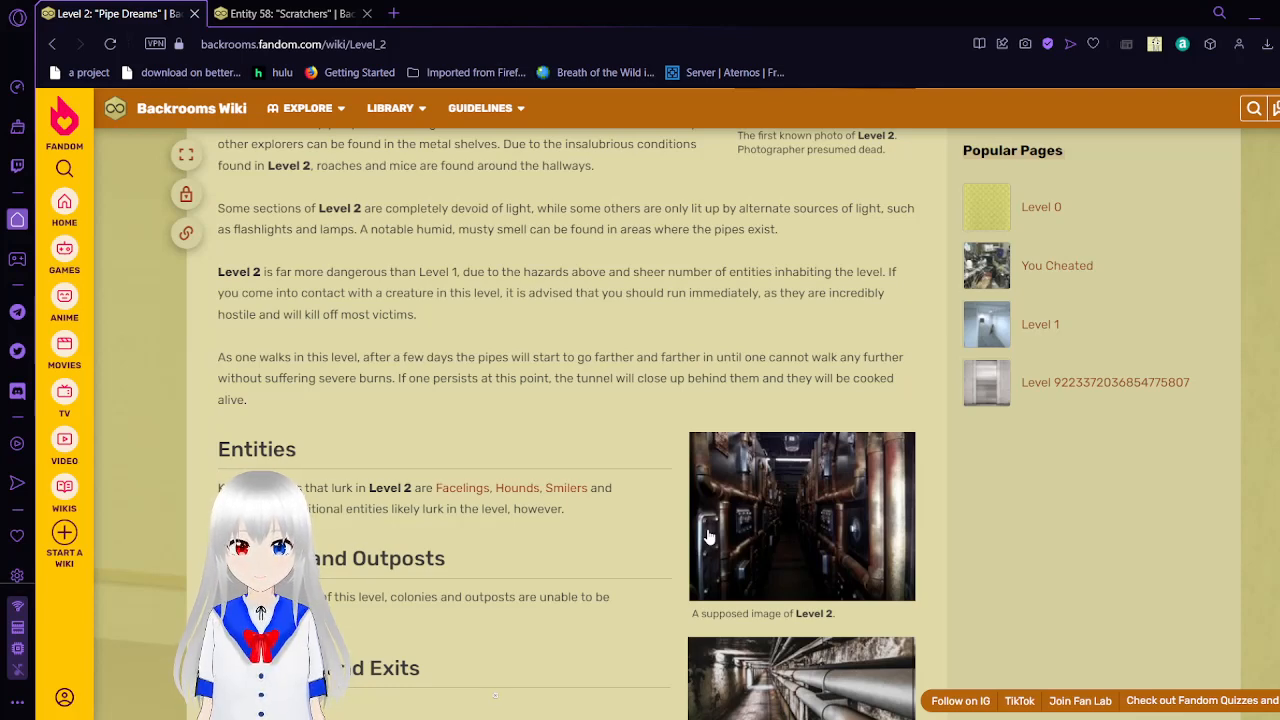
Read past Entities and Colonies and Outposts to the Entrances and Exits lists
{"action": "scroll", "scroll_direction": "down", "scroll_amount": 3}
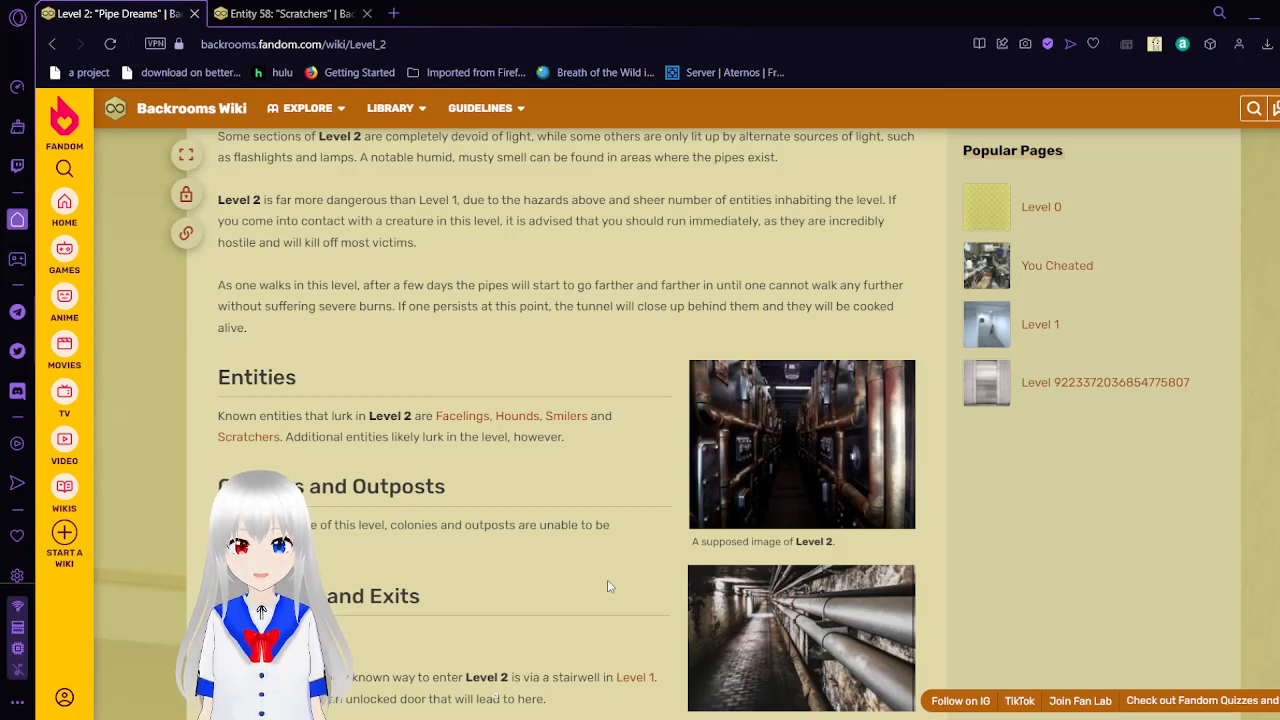
{"action": "mouse_move", "coordinate": [647, 583]}
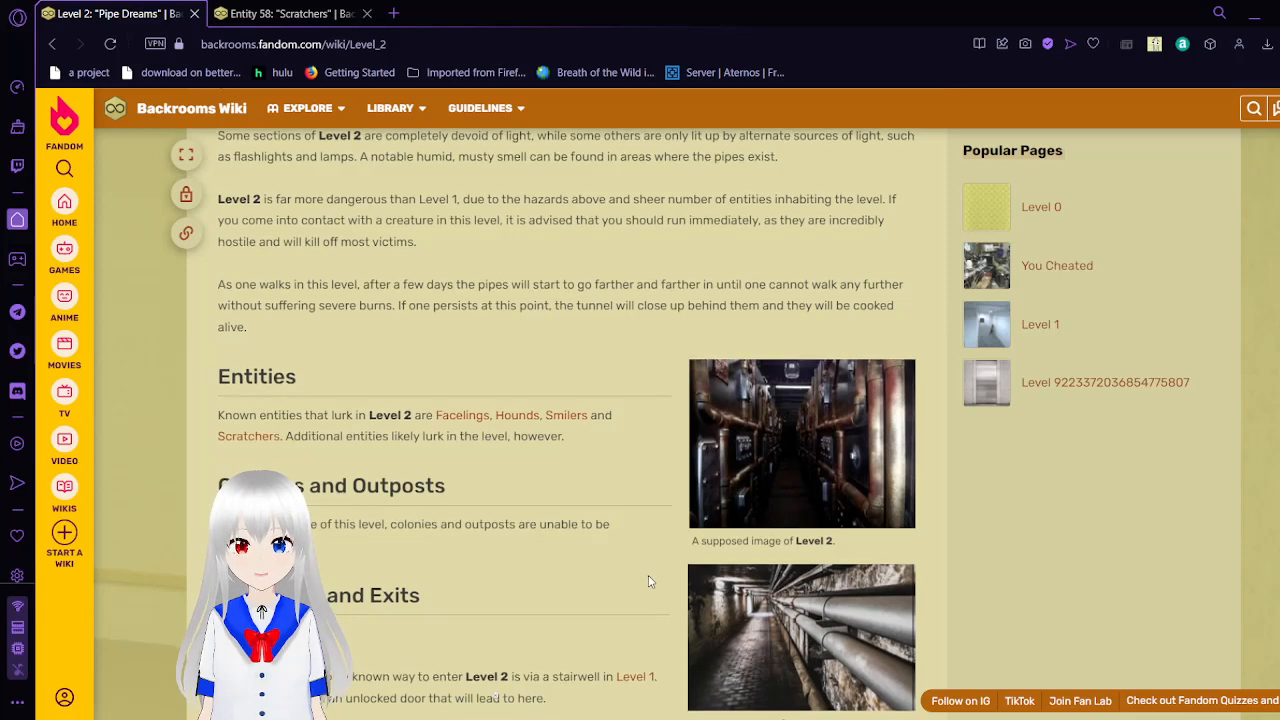
{"action": "scroll", "scroll_direction": "down", "scroll_amount": 3}
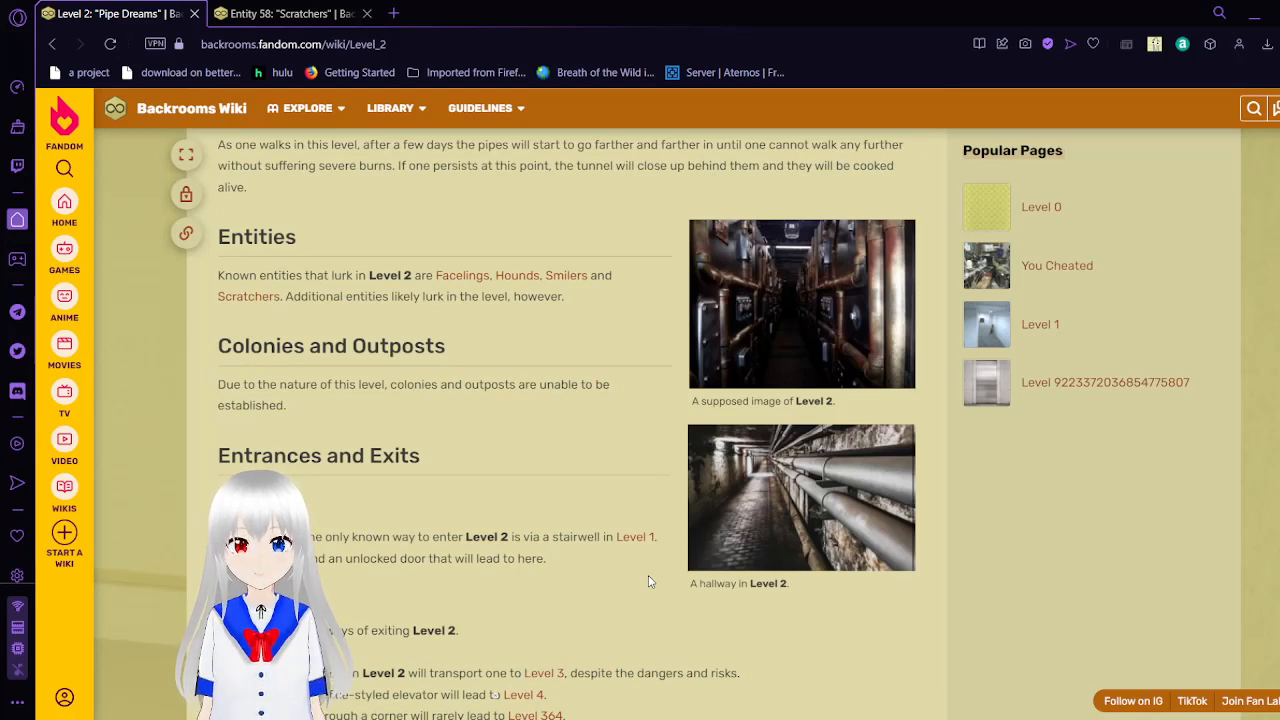
{"action": "scroll", "scroll_direction": "down", "scroll_amount": 3}
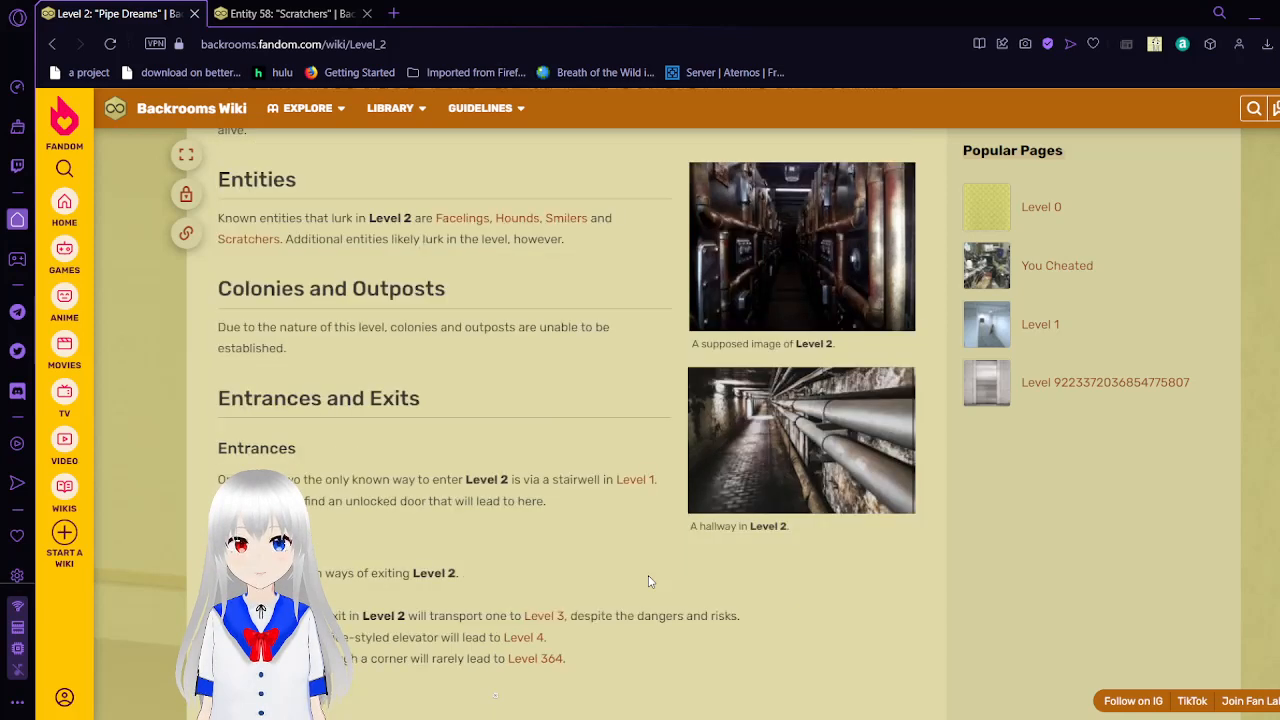
{"action": "scroll", "scroll_direction": "down", "scroll_amount": 3}
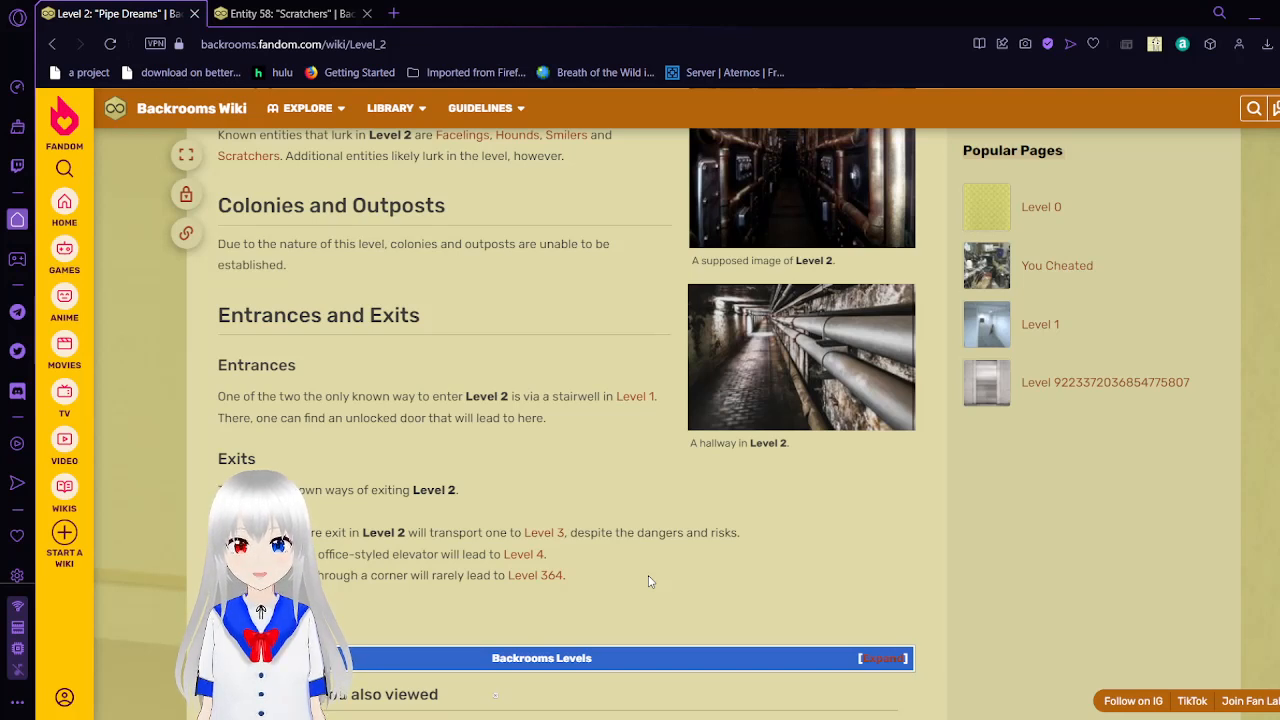
{"action": "scroll", "scroll_direction": "down", "scroll_amount": 3}
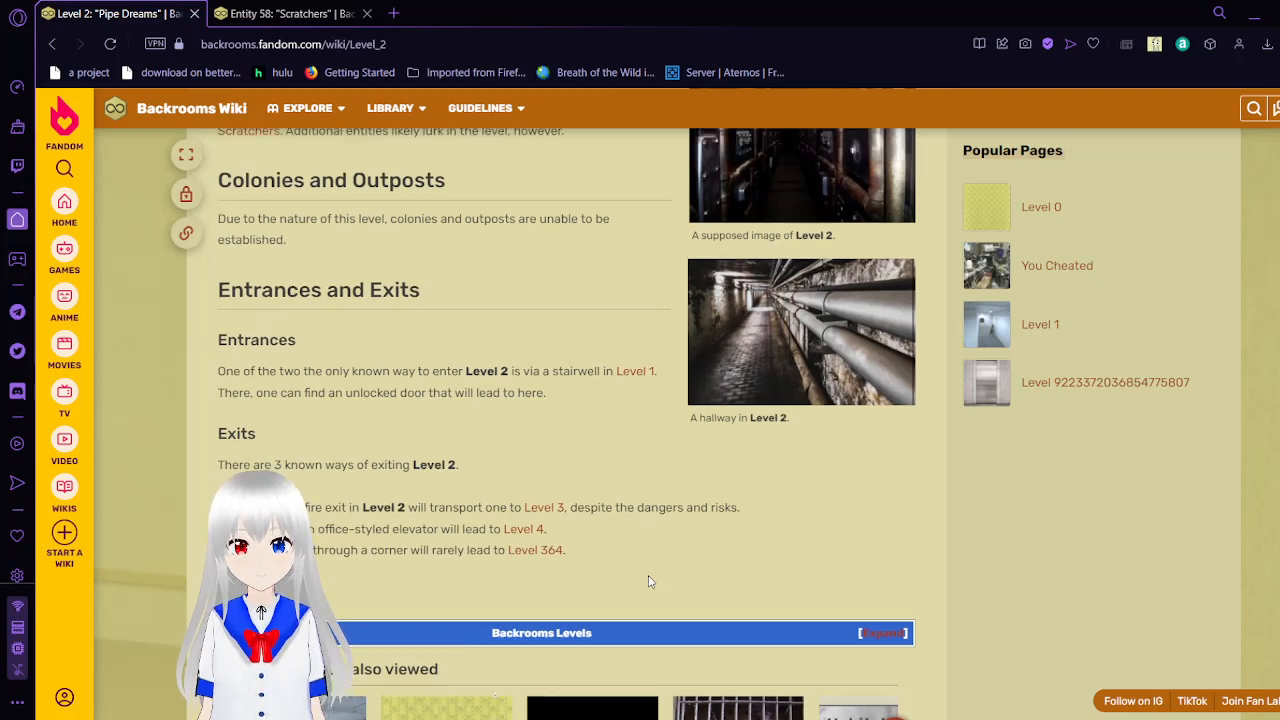
{"action": "scroll", "scroll_direction": "up", "scroll_amount": 3}
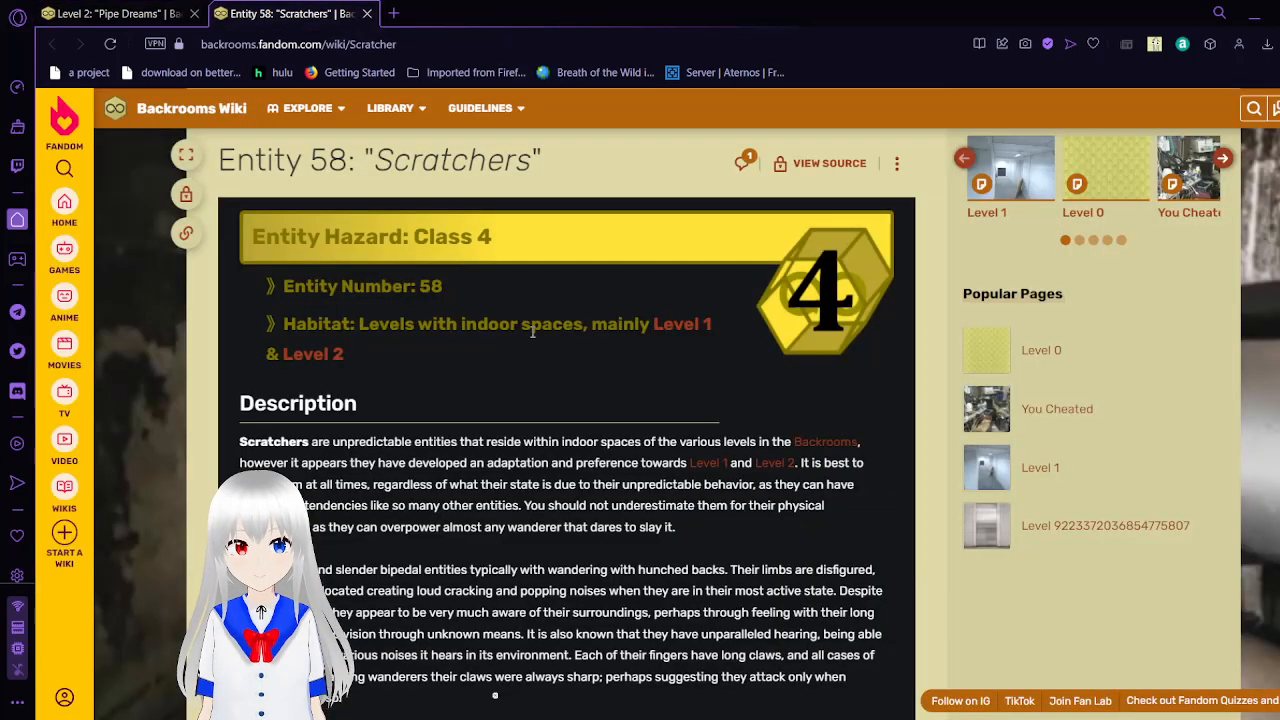
{"action": "mouse_move", "coordinate": [652, 379]}
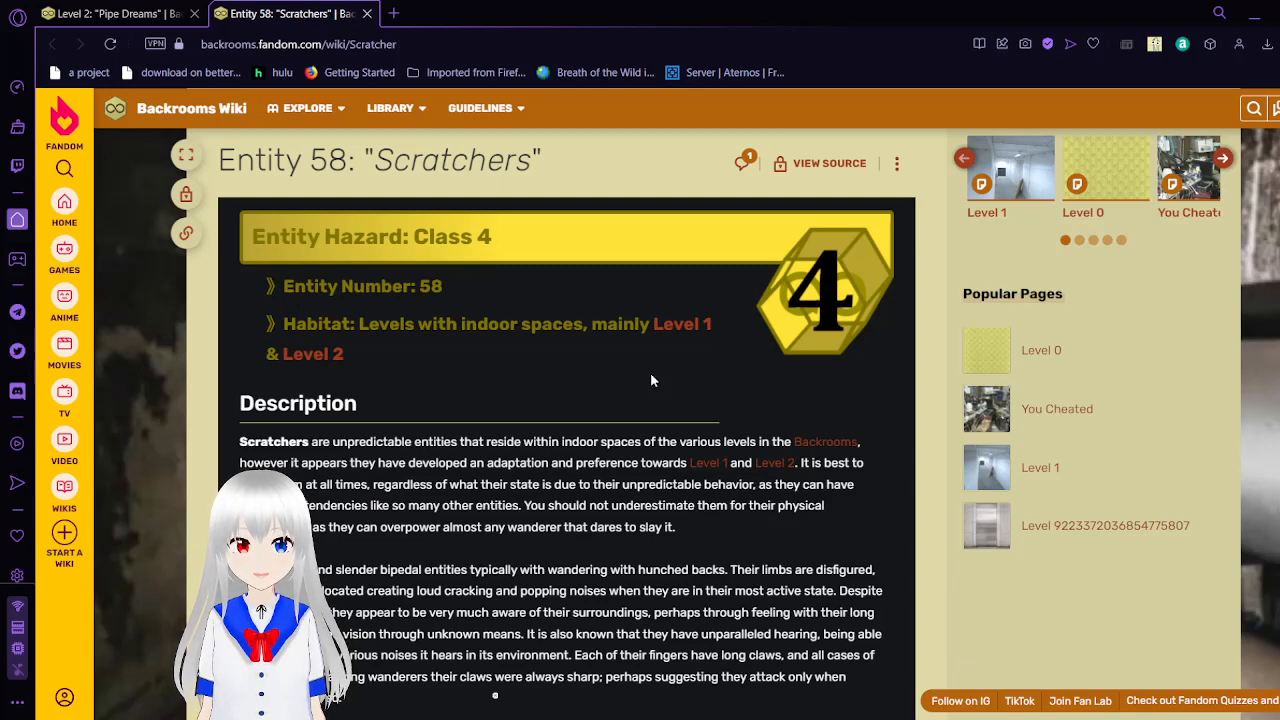
{"action": "mouse_move", "coordinate": [747, 388]}
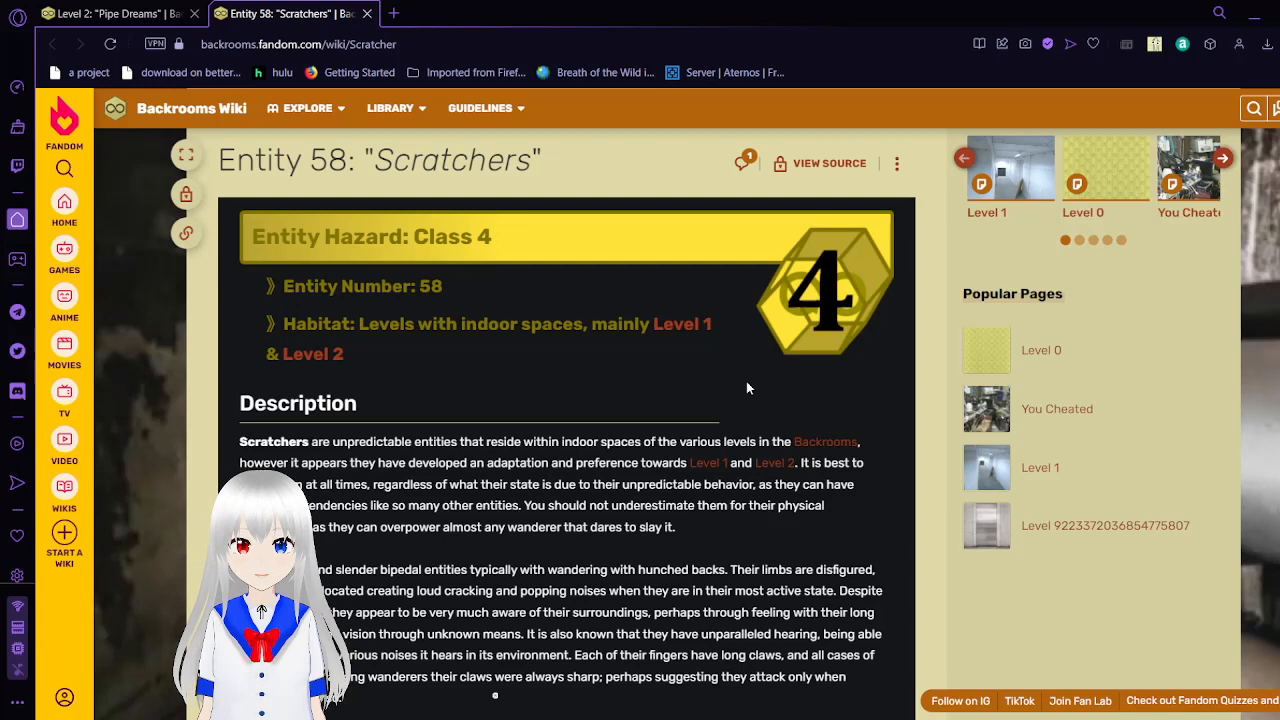
Bring the Entity 58 'Scratchers' Description paragraphs into view, showing the second paragraph fully
{"action": "scroll", "scroll_direction": "down", "scroll_amount": 3}
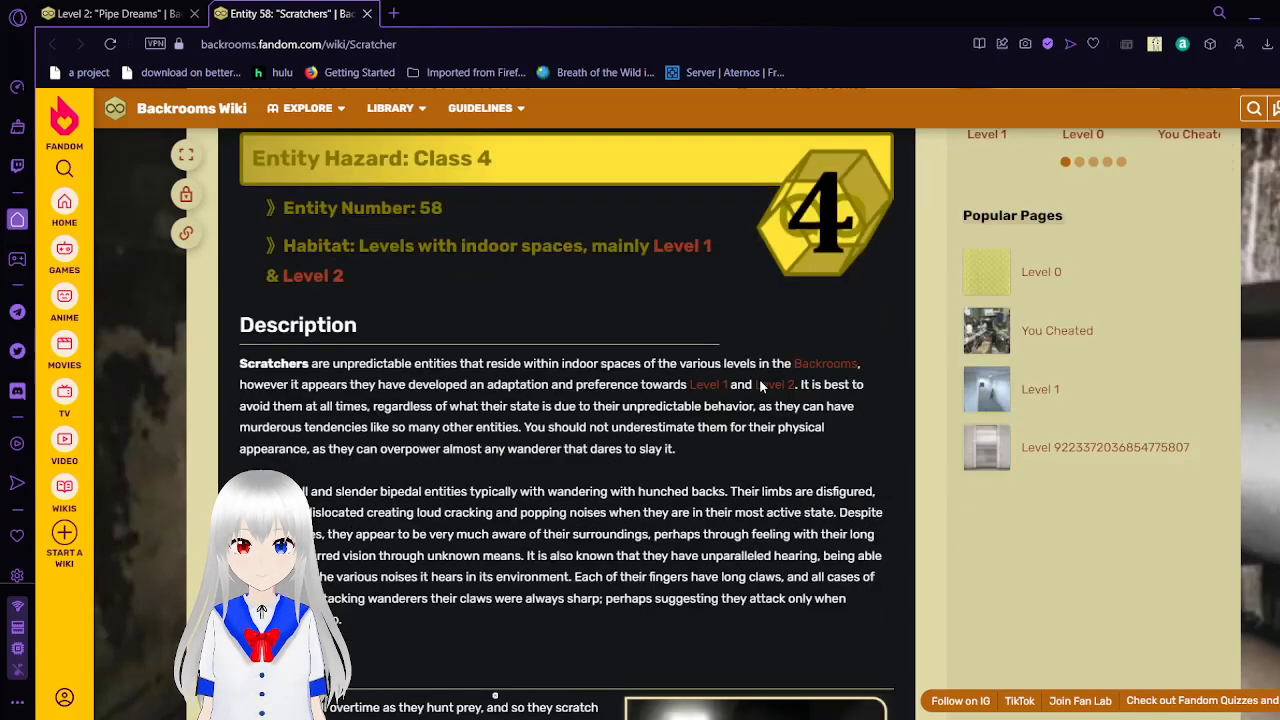
{"action": "scroll", "scroll_direction": "down", "scroll_amount": 3}
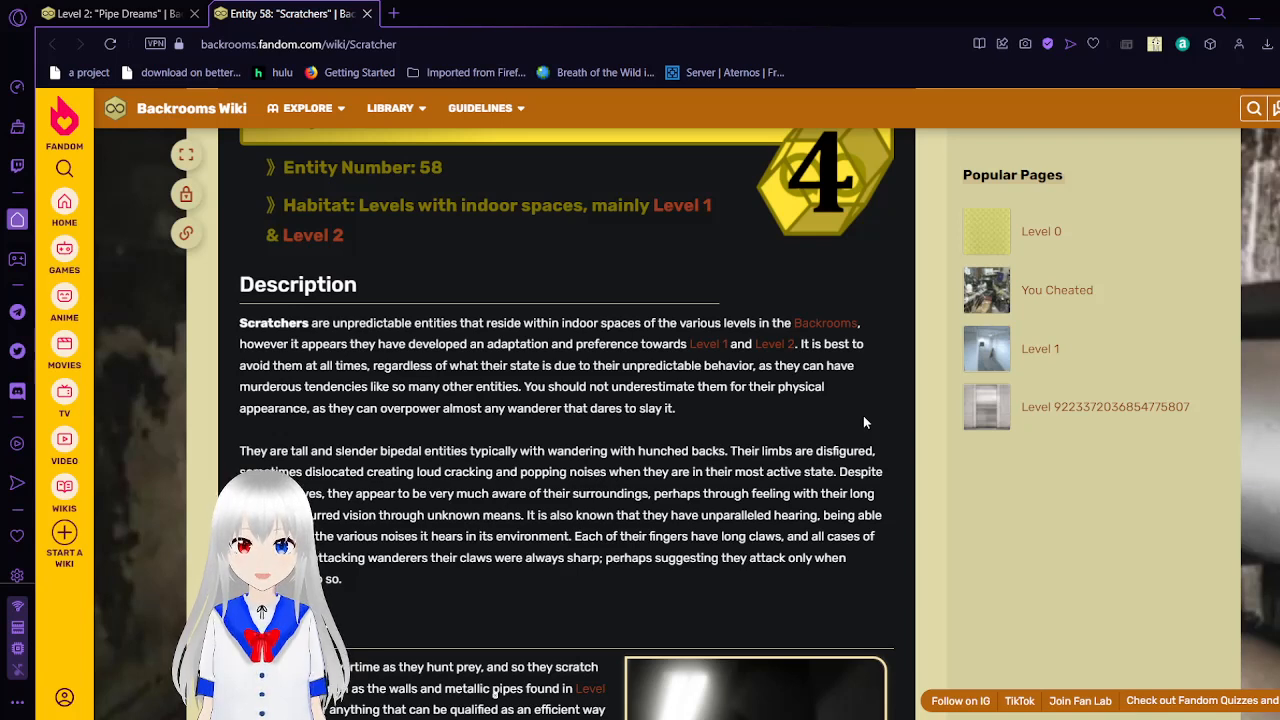
{"action": "mouse_move", "coordinate": [880, 535]}
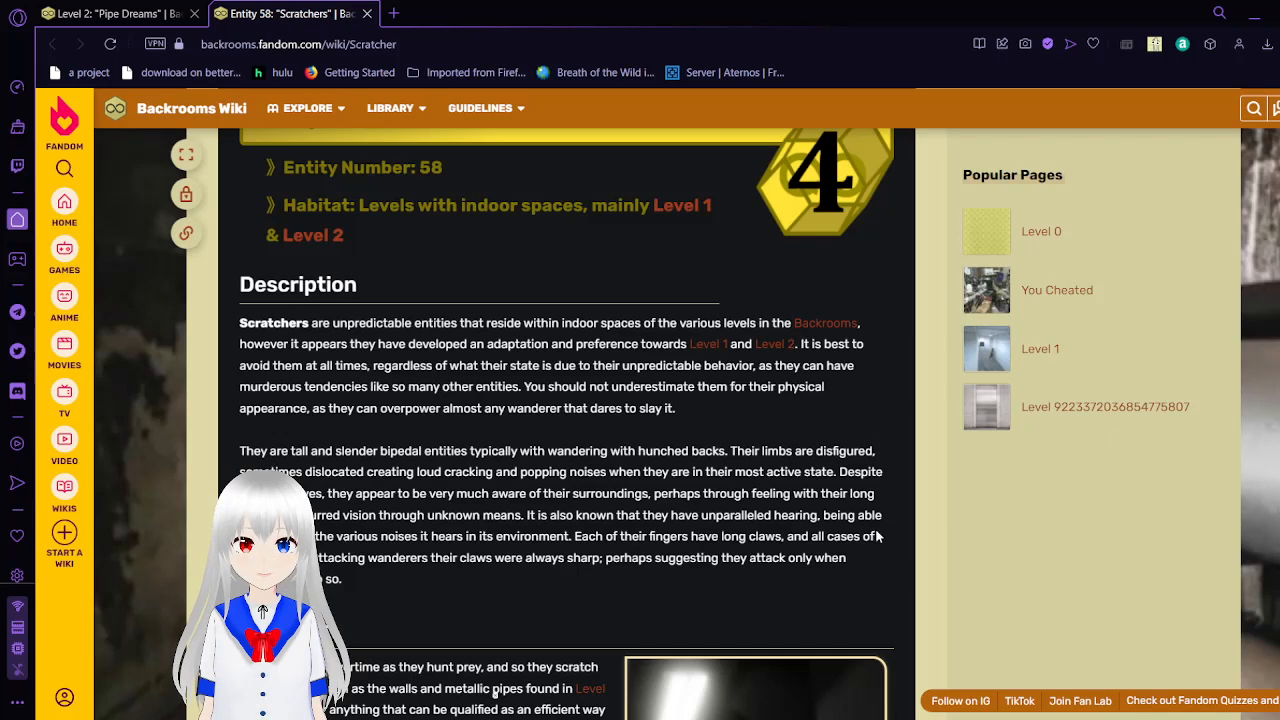
Read the Scratchers Behavior section down to the Dormant, Patrolling and Pursuing states
{"action": "scroll", "scroll_direction": "down", "scroll_amount": 3}
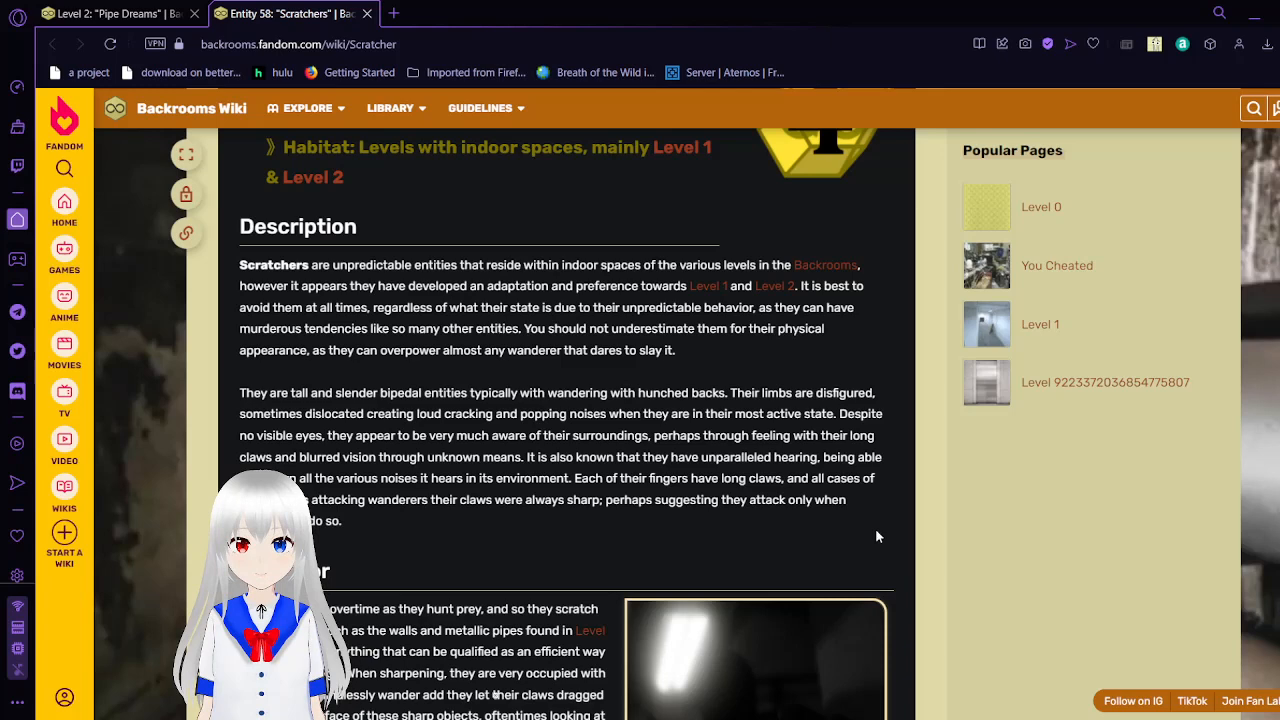
{"action": "scroll", "scroll_direction": "down", "scroll_amount": 3}
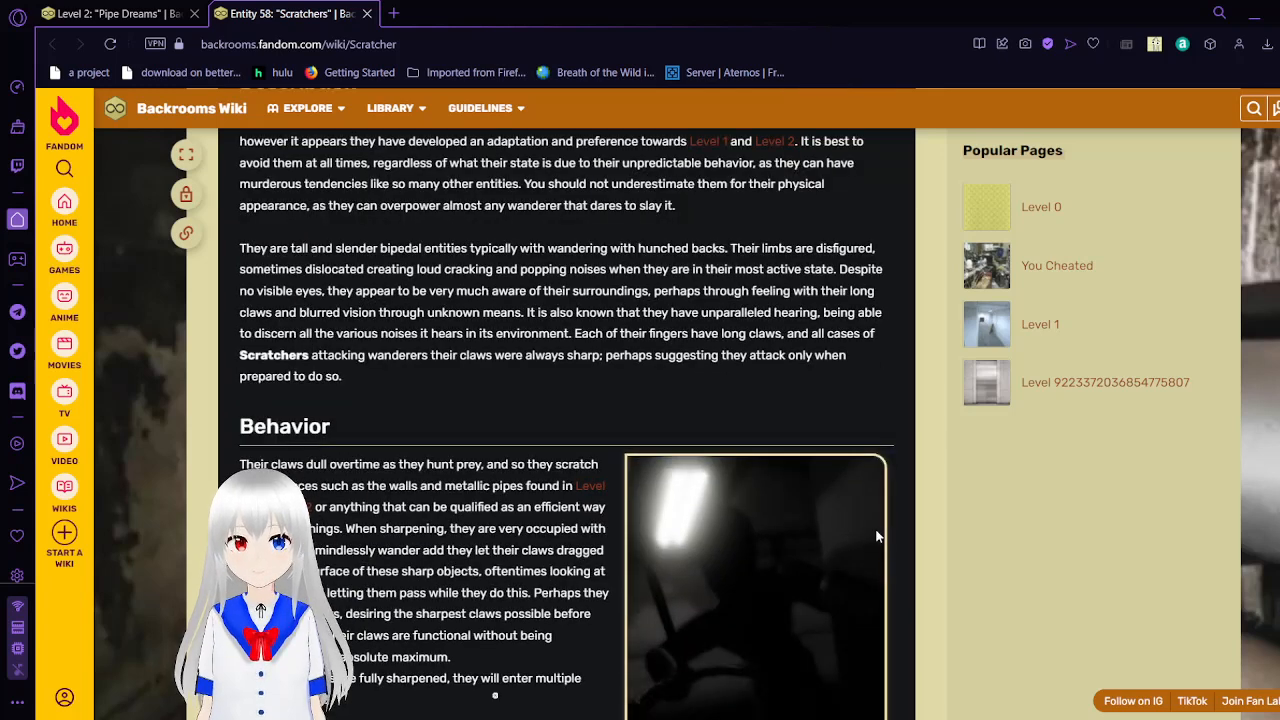
{"action": "scroll", "scroll_direction": "down", "scroll_amount": 3}
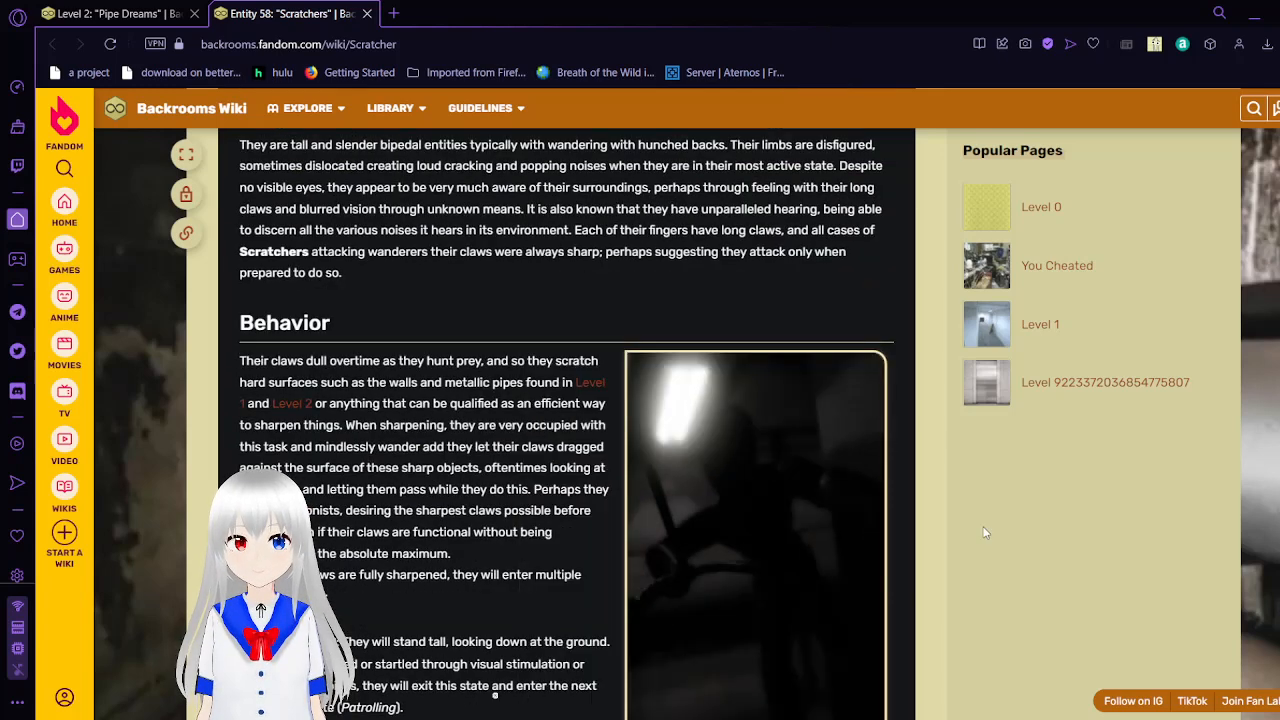
{"action": "scroll", "scroll_direction": "down", "scroll_amount": 3}
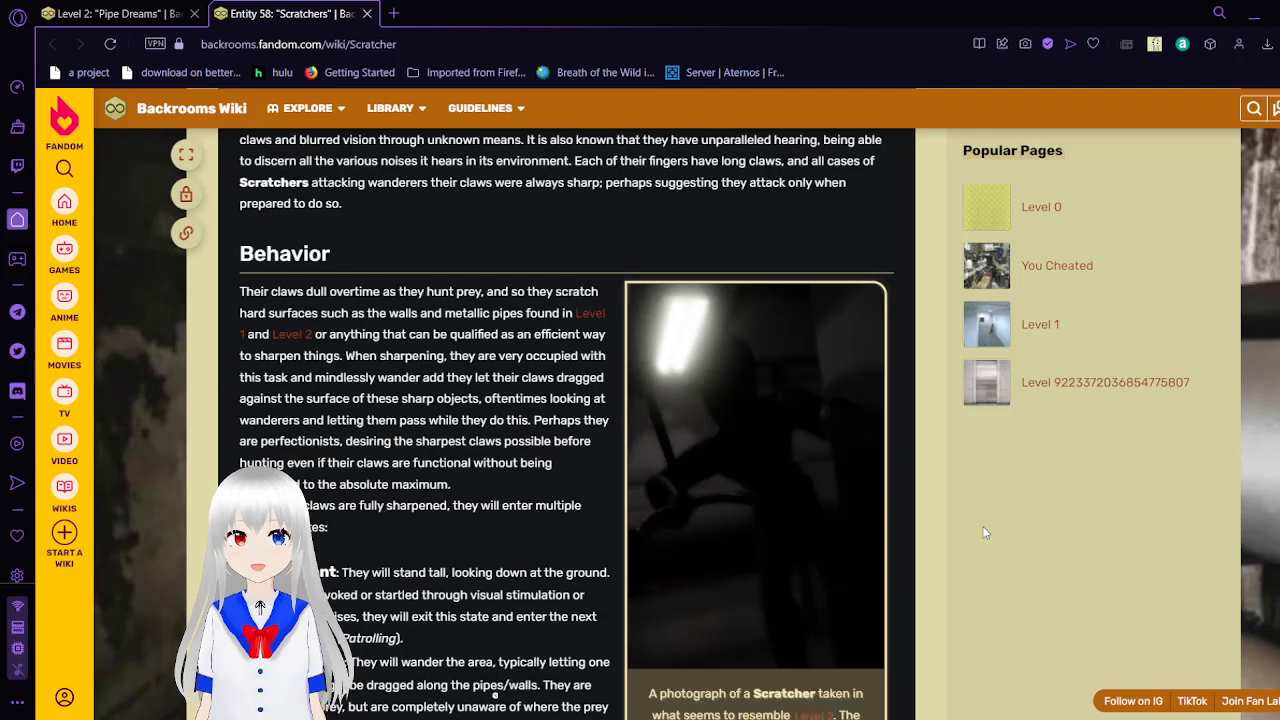
{"action": "scroll", "scroll_direction": "down", "scroll_amount": 3}
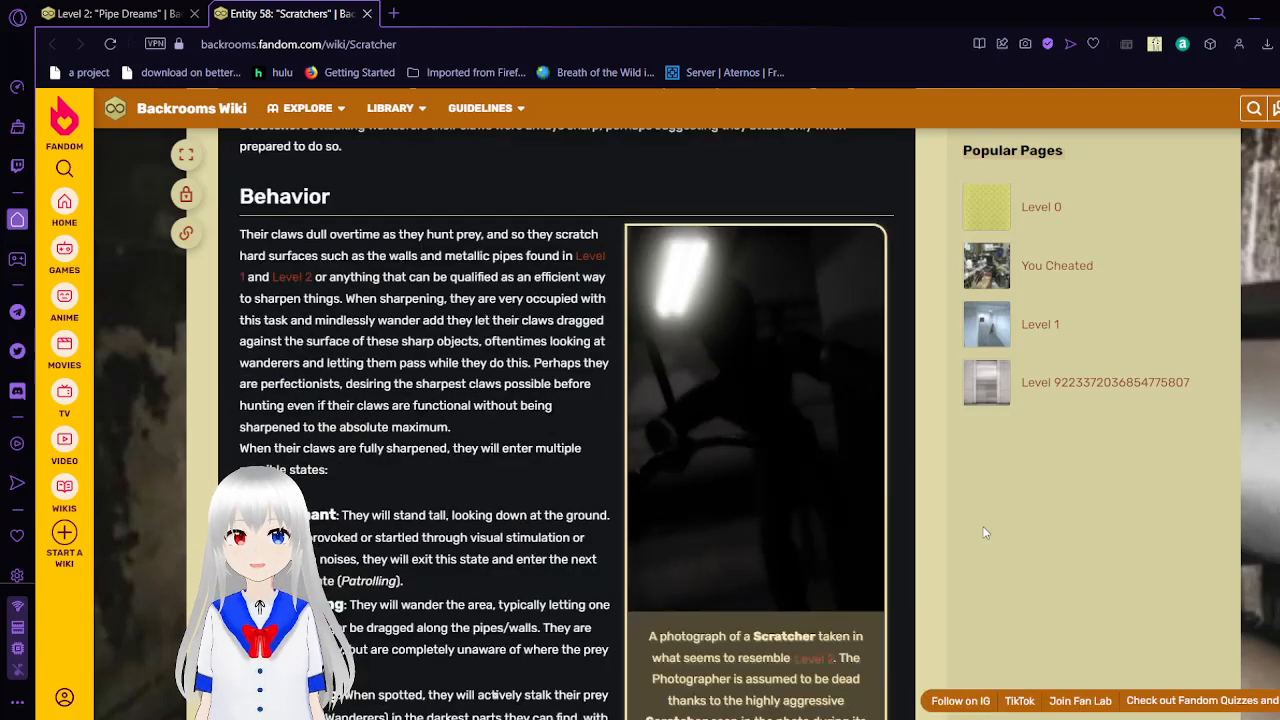
{"action": "scroll", "scroll_direction": "down", "scroll_amount": 3}
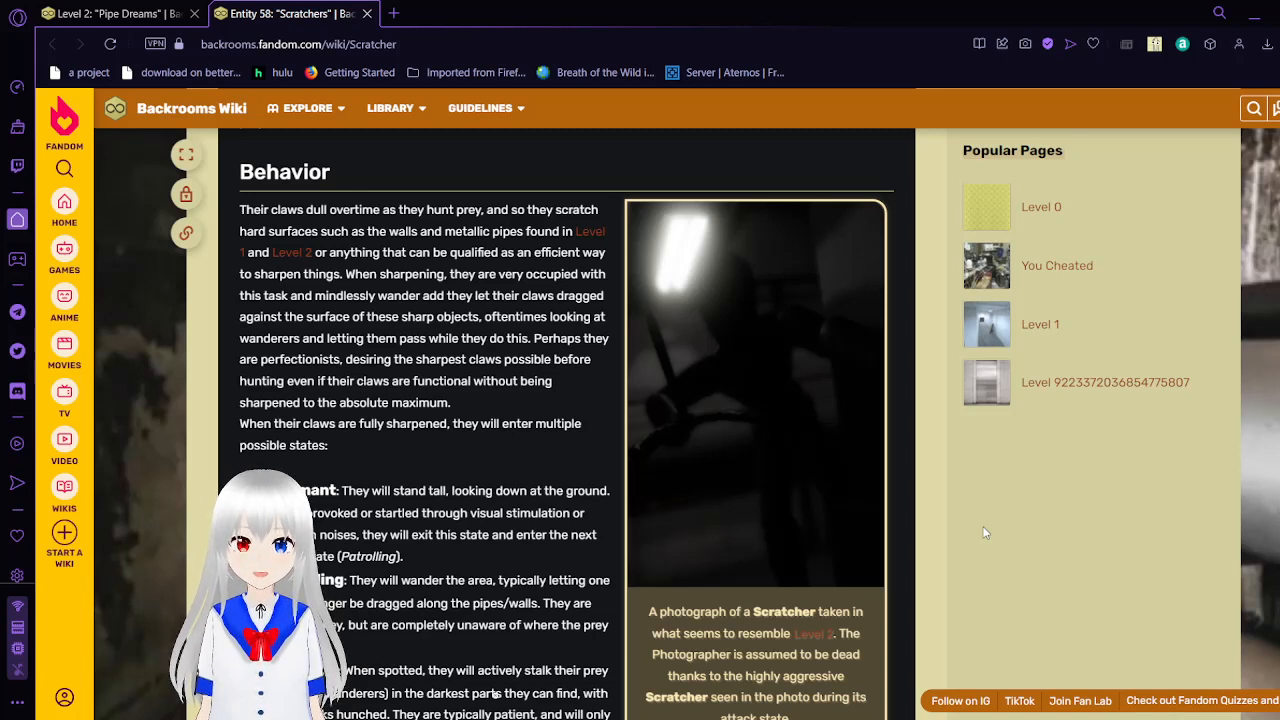
{"action": "scroll", "scroll_direction": "down", "scroll_amount": 3}
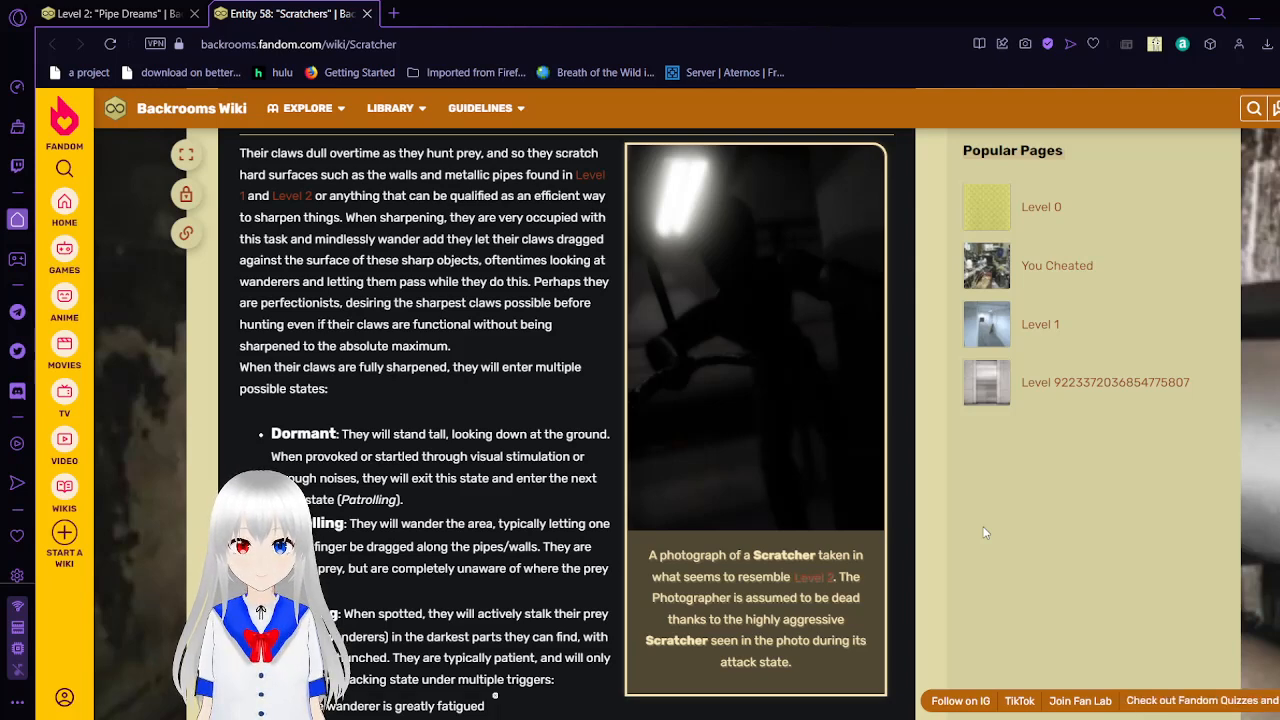
{"action": "scroll", "scroll_direction": "down", "scroll_amount": 3}
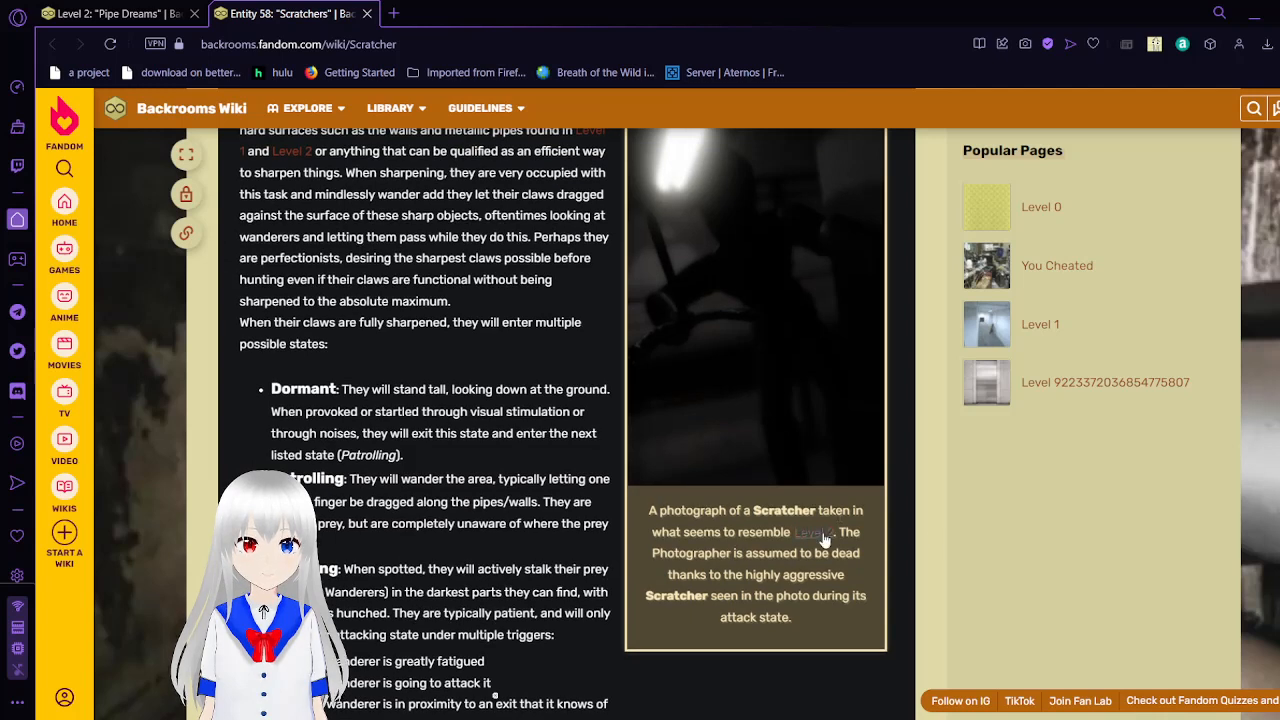
{"action": "mouse_move", "coordinate": [965, 545]}
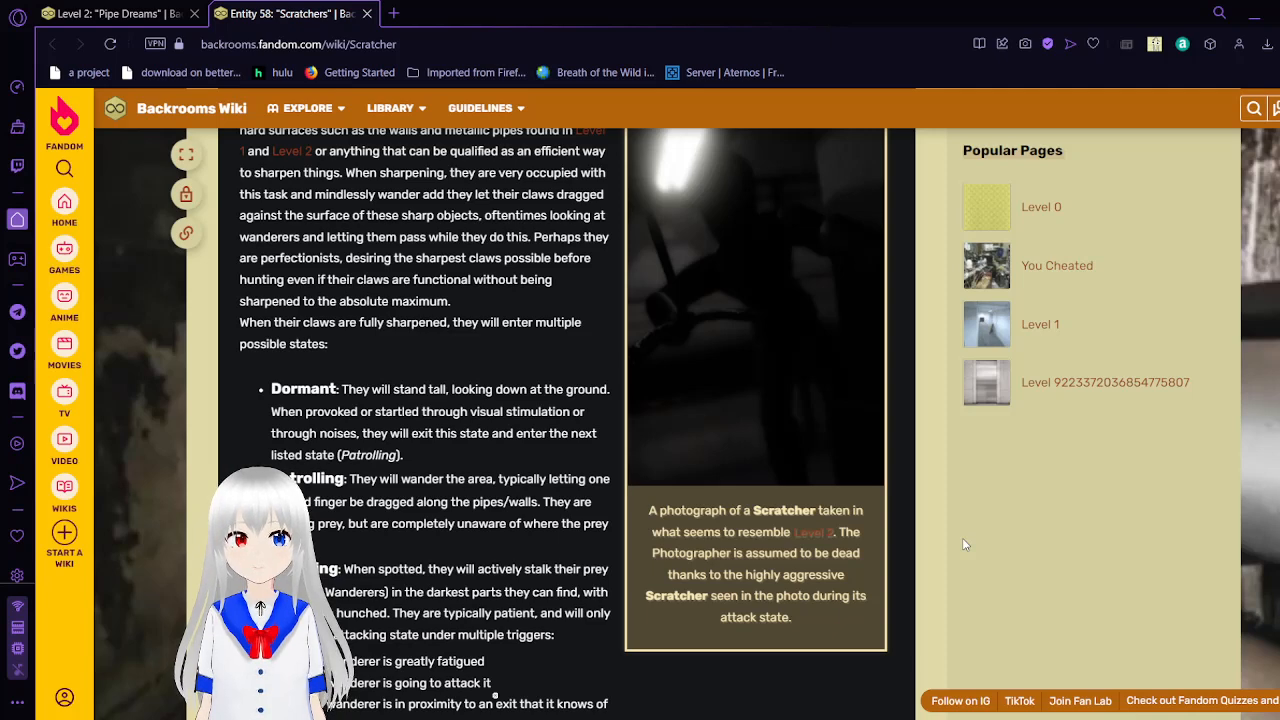
{"action": "scroll", "scroll_direction": "down", "scroll_amount": 3}
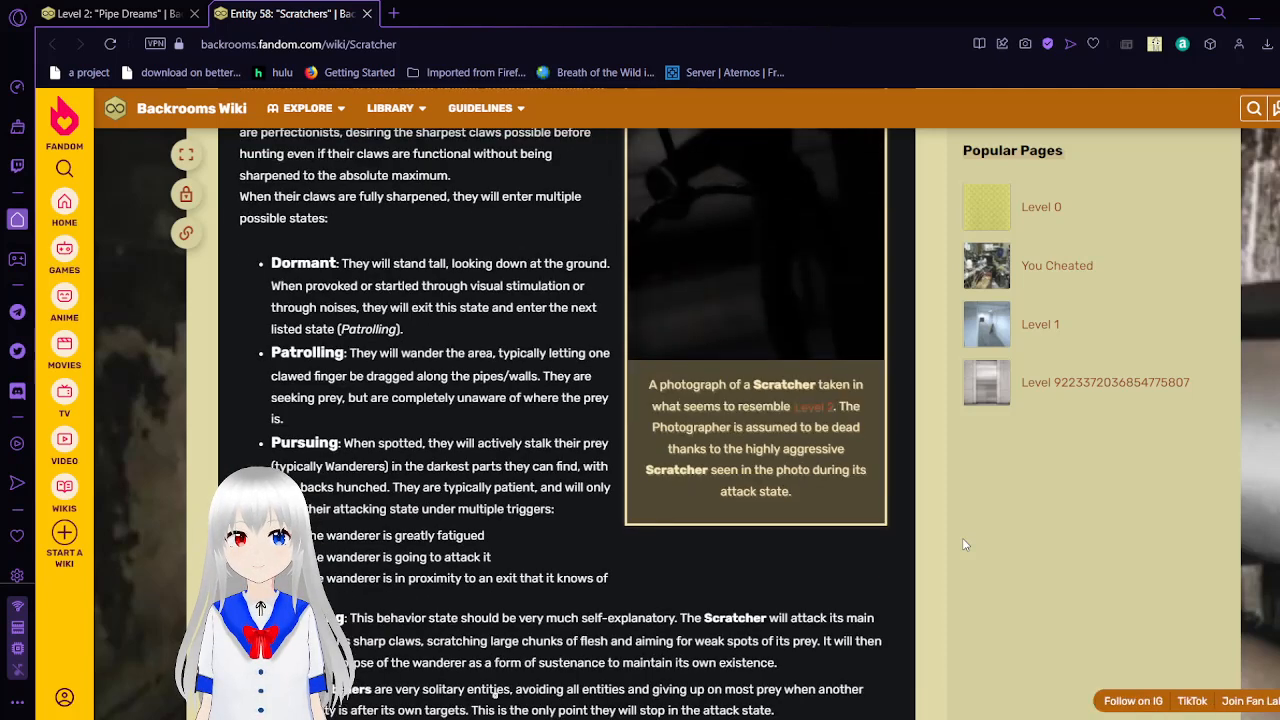
Read past Pursuing to the Attacking and Hibernation states and Important Advice
{"action": "scroll", "scroll_direction": "down", "scroll_amount": 3}
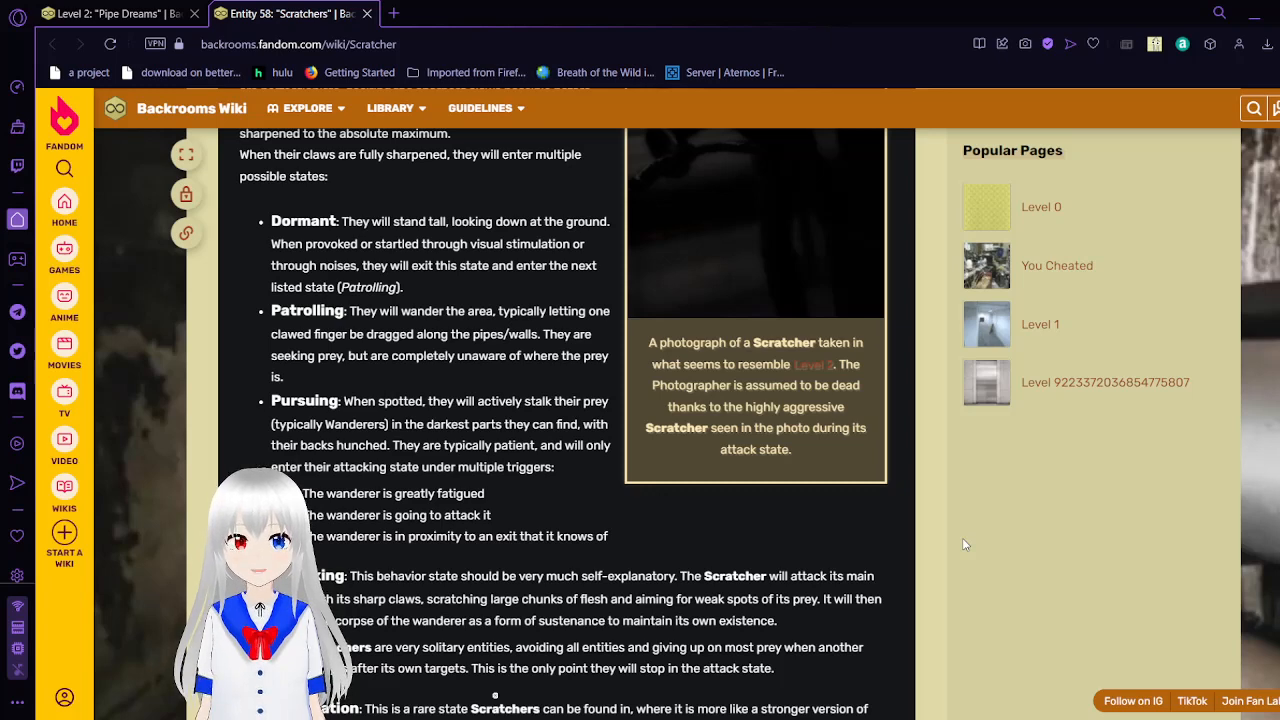
{"action": "scroll", "scroll_direction": "down", "scroll_amount": 3}
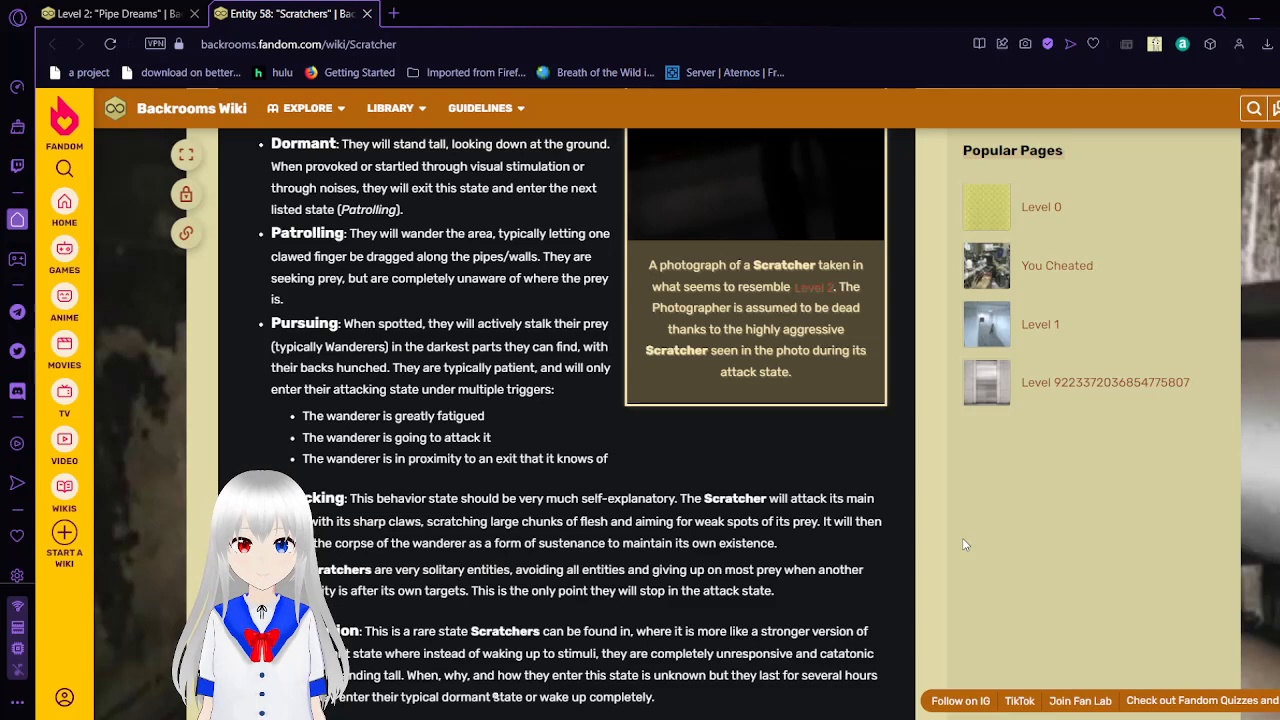
{"action": "scroll", "scroll_direction": "down", "scroll_amount": 3}
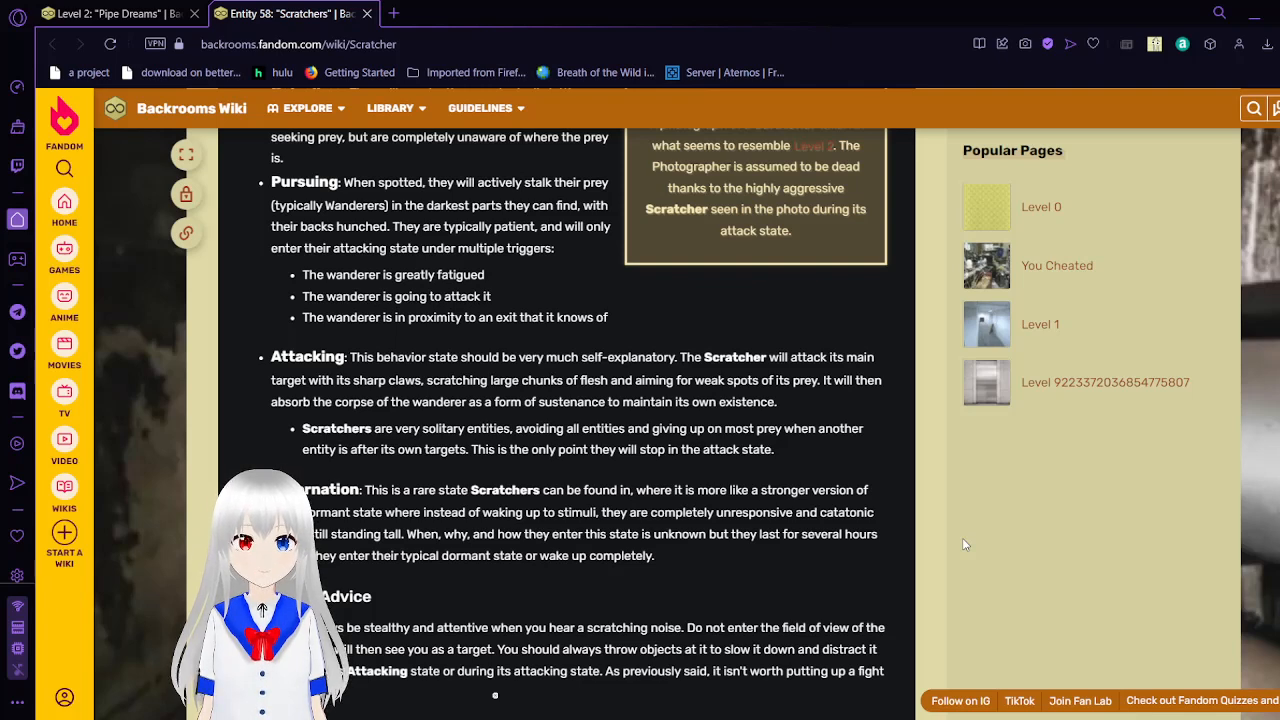
{"action": "scroll", "scroll_direction": "down", "scroll_amount": 3}
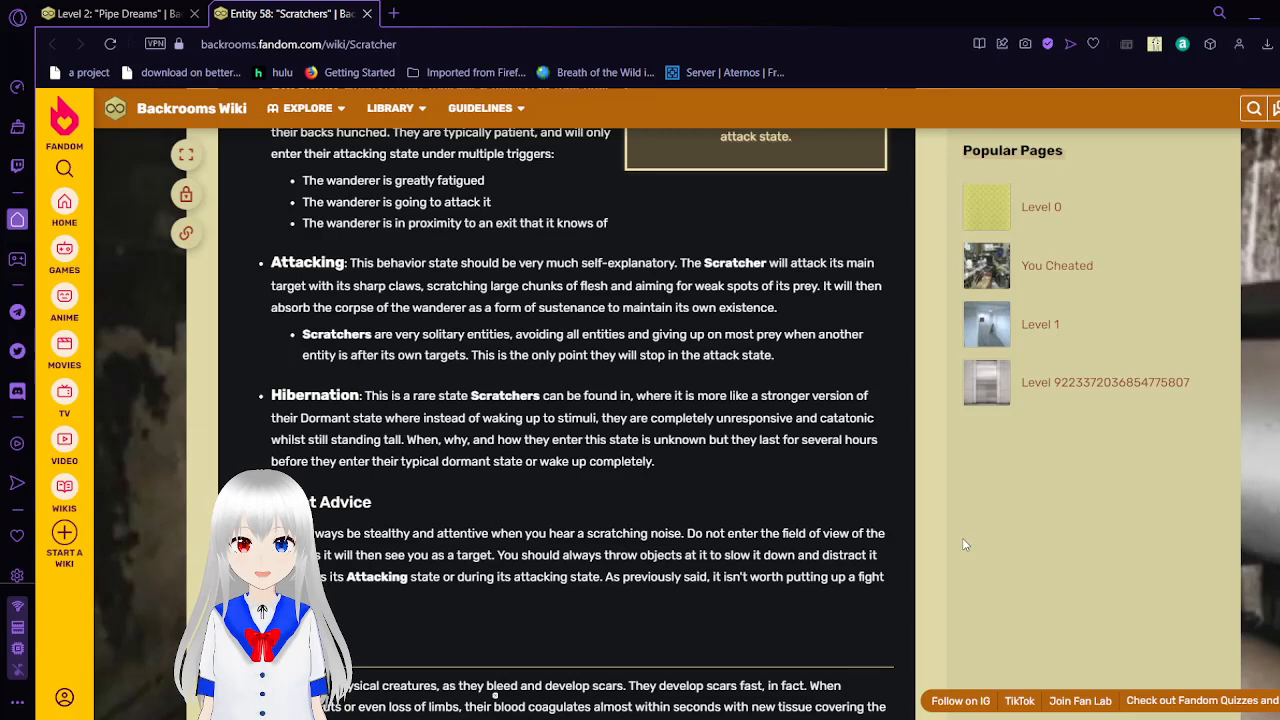
{"action": "scroll", "scroll_direction": "down", "scroll_amount": 3}
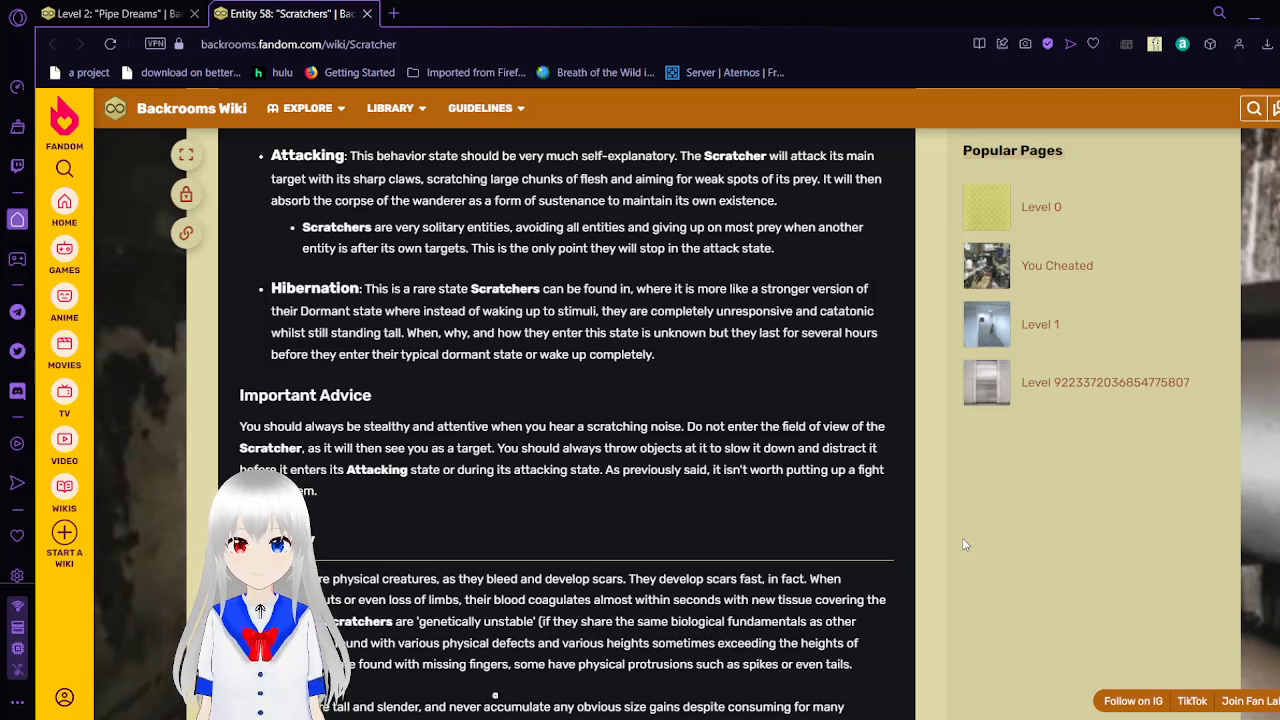
Bring Important Advice and the Biology heading of the Scratchers article into view
{"action": "scroll", "scroll_direction": "down", "scroll_amount": 3}
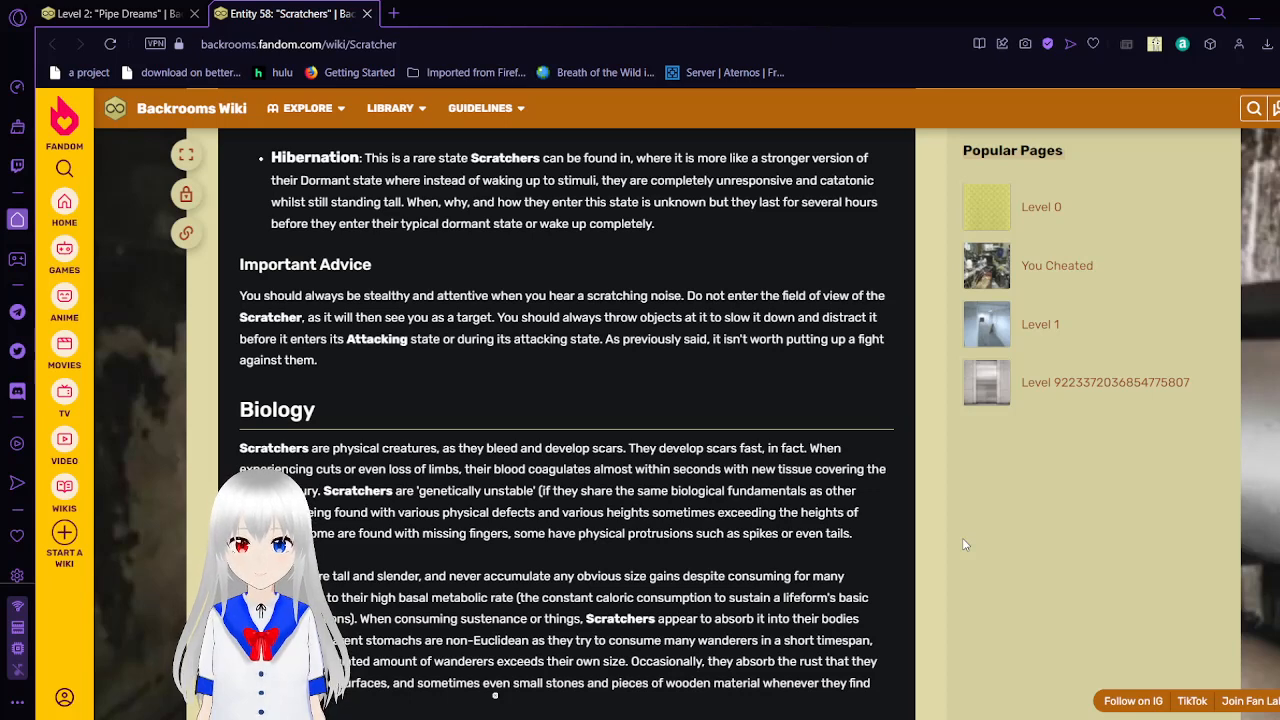
Read the Scratchers Biology section through to the Discovery section at the article's end
{"action": "scroll", "scroll_direction": "down", "scroll_amount": 3}
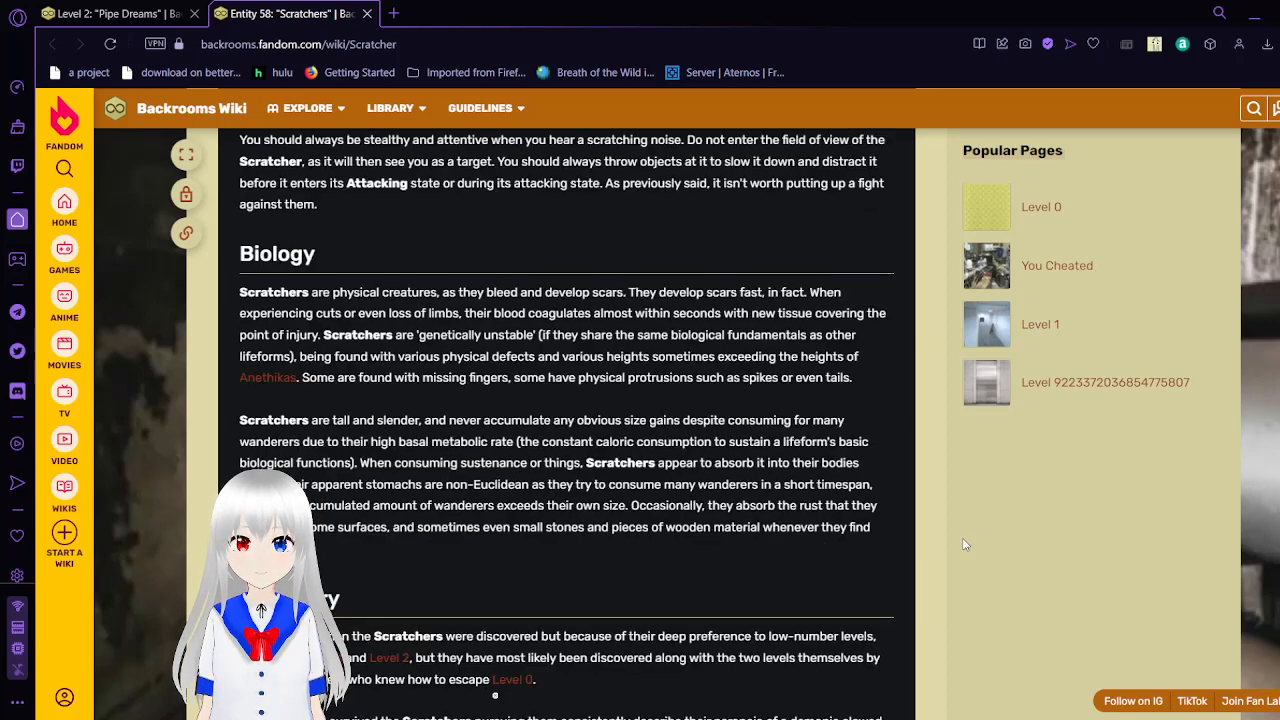
{"action": "scroll", "scroll_direction": "down", "scroll_amount": 3}
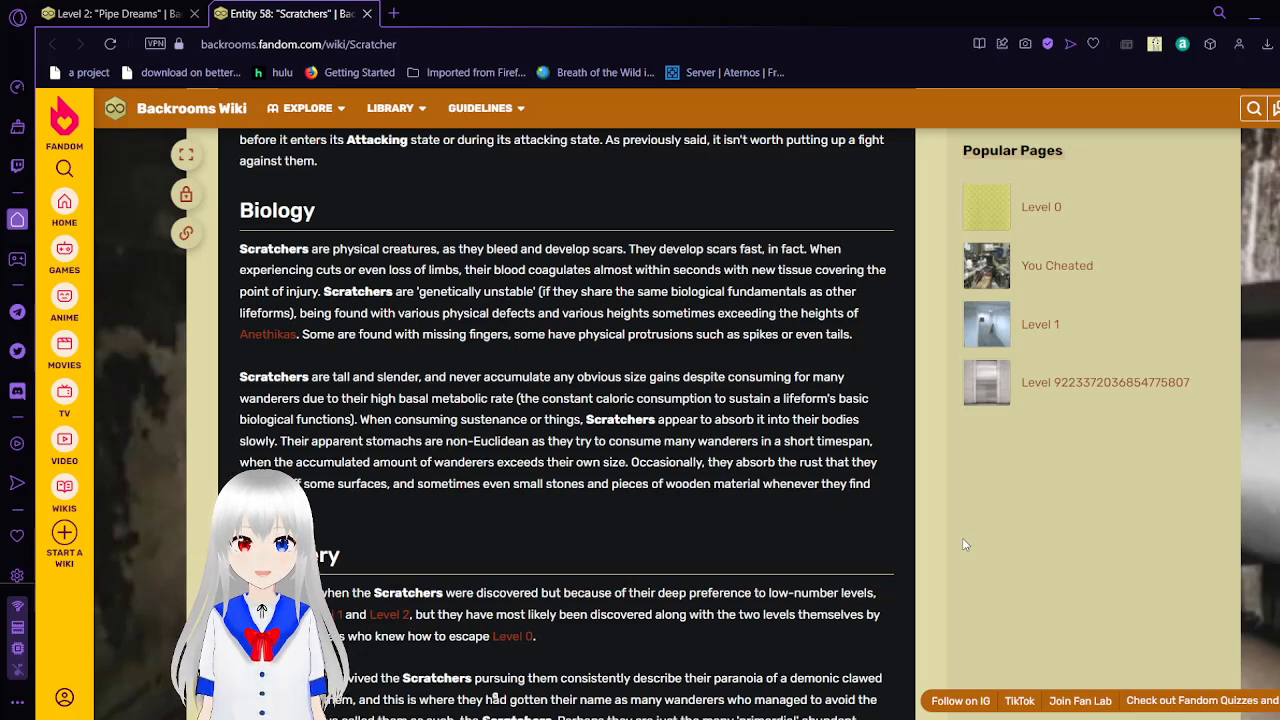
{"action": "mouse_move", "coordinate": [825, 431]}
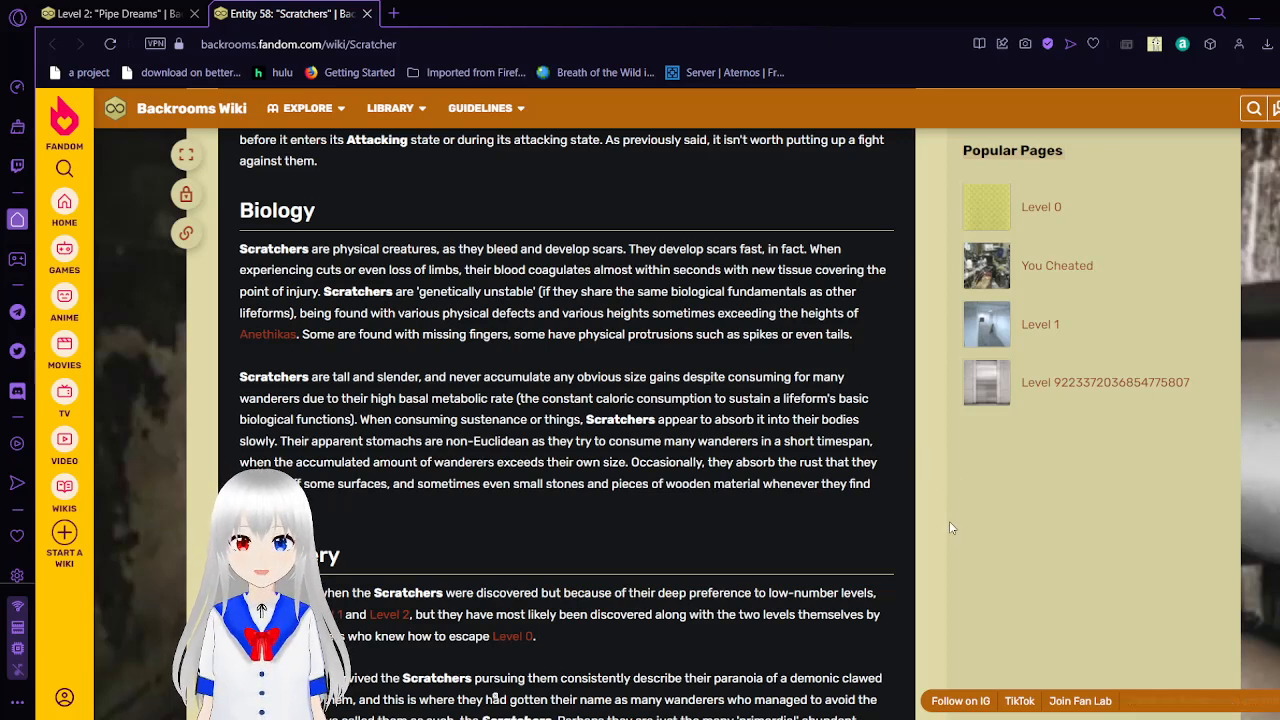
{"action": "scroll", "scroll_direction": "down", "scroll_amount": 3}
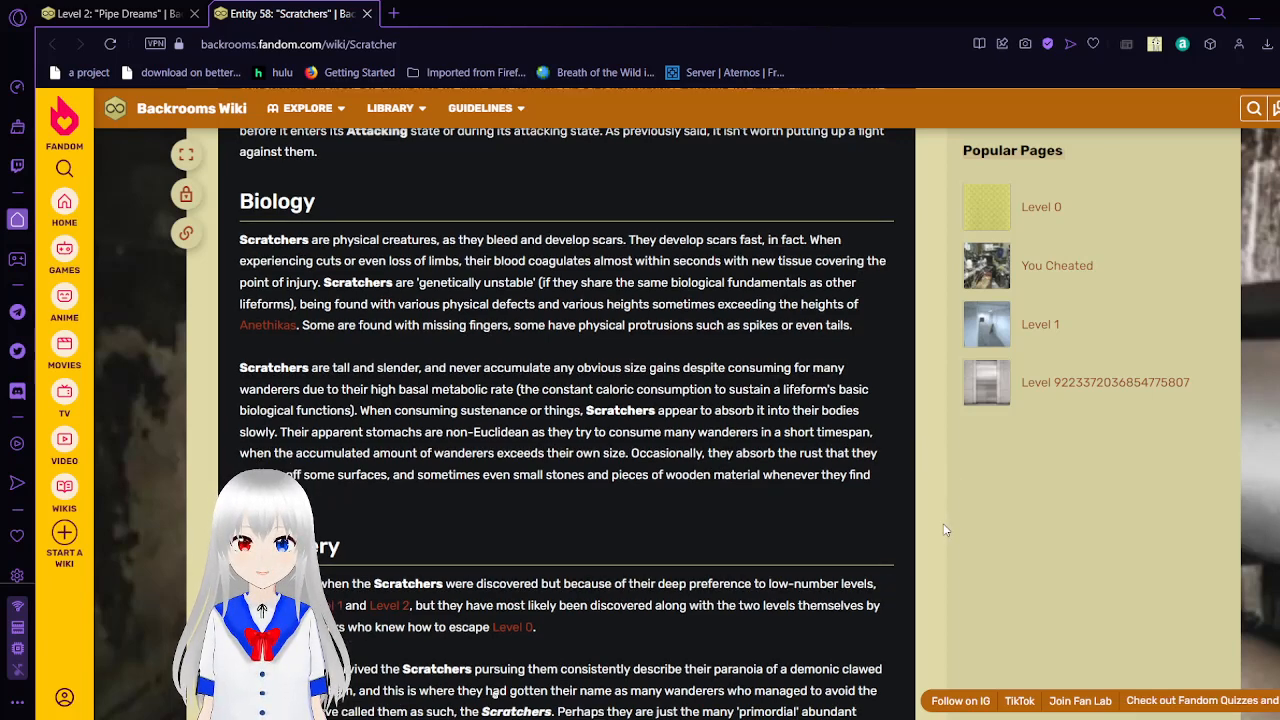
{"action": "scroll", "scroll_direction": "down", "scroll_amount": 3}
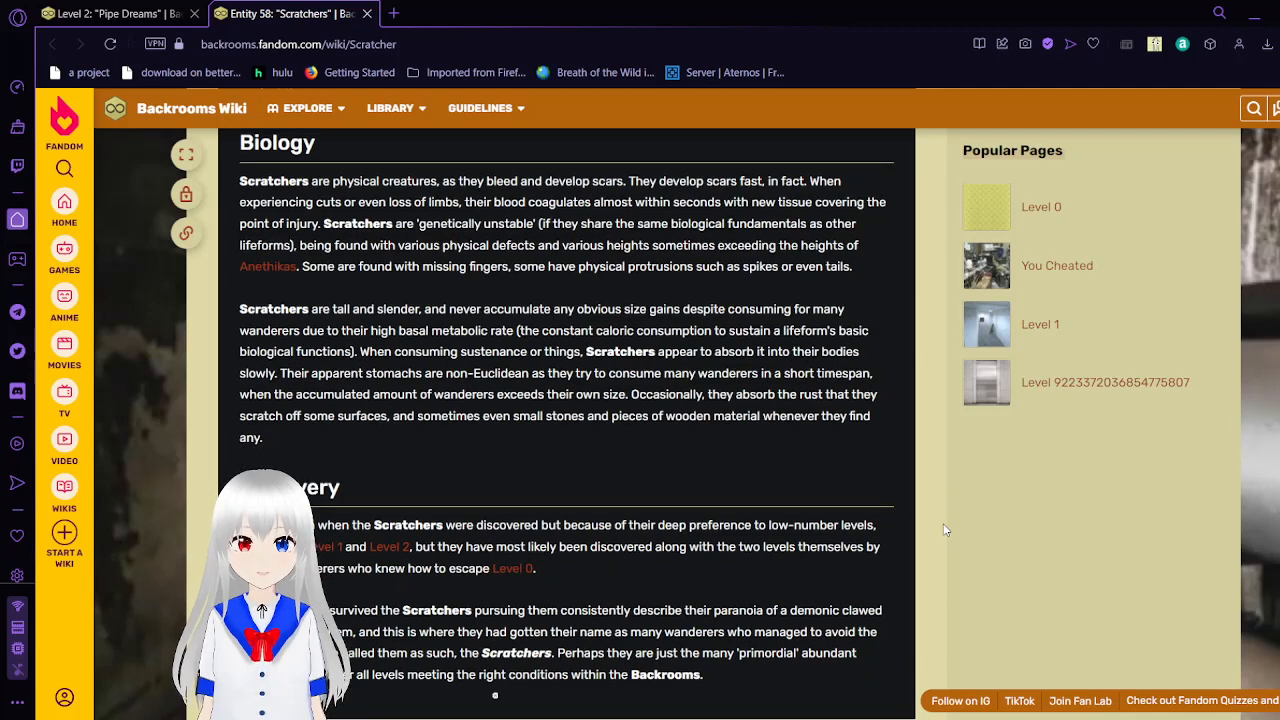
{"action": "scroll", "scroll_direction": "down", "scroll_amount": 3}
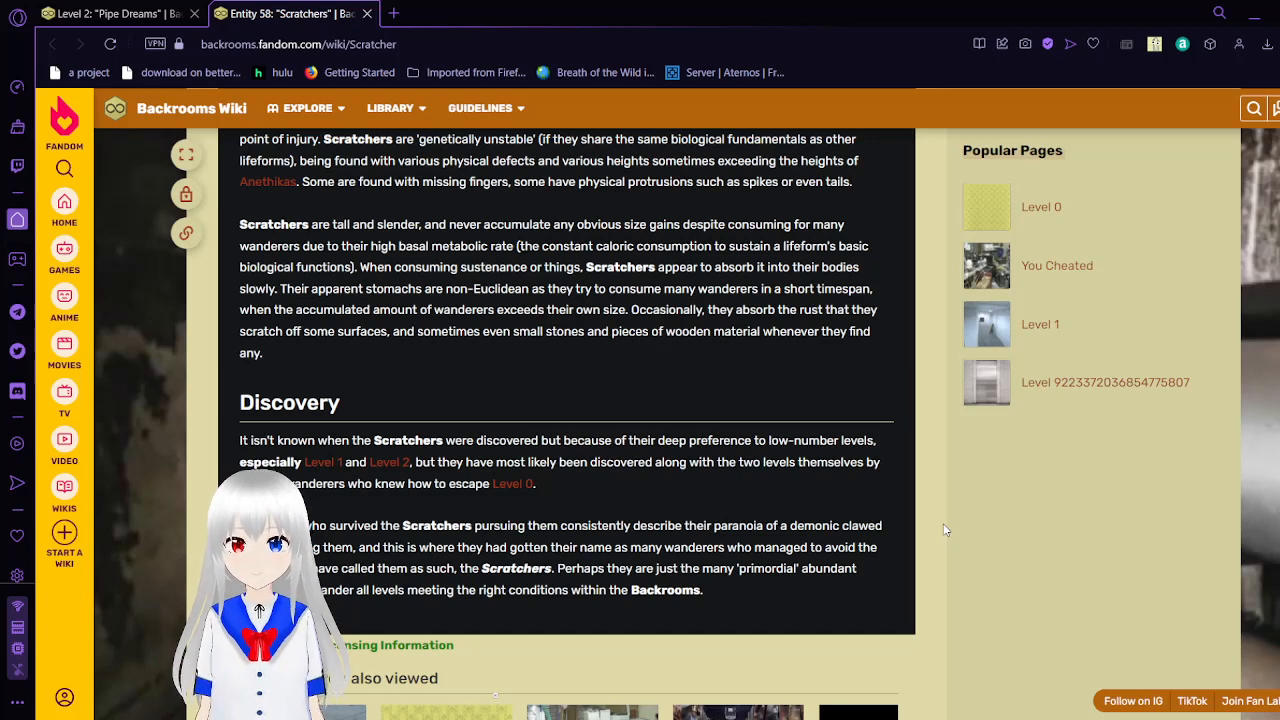
Finish the Discovery section and close the Entity 58 Scratchers tab, returning to Level 2
{"action": "scroll", "scroll_direction": "down", "scroll_amount": 3}
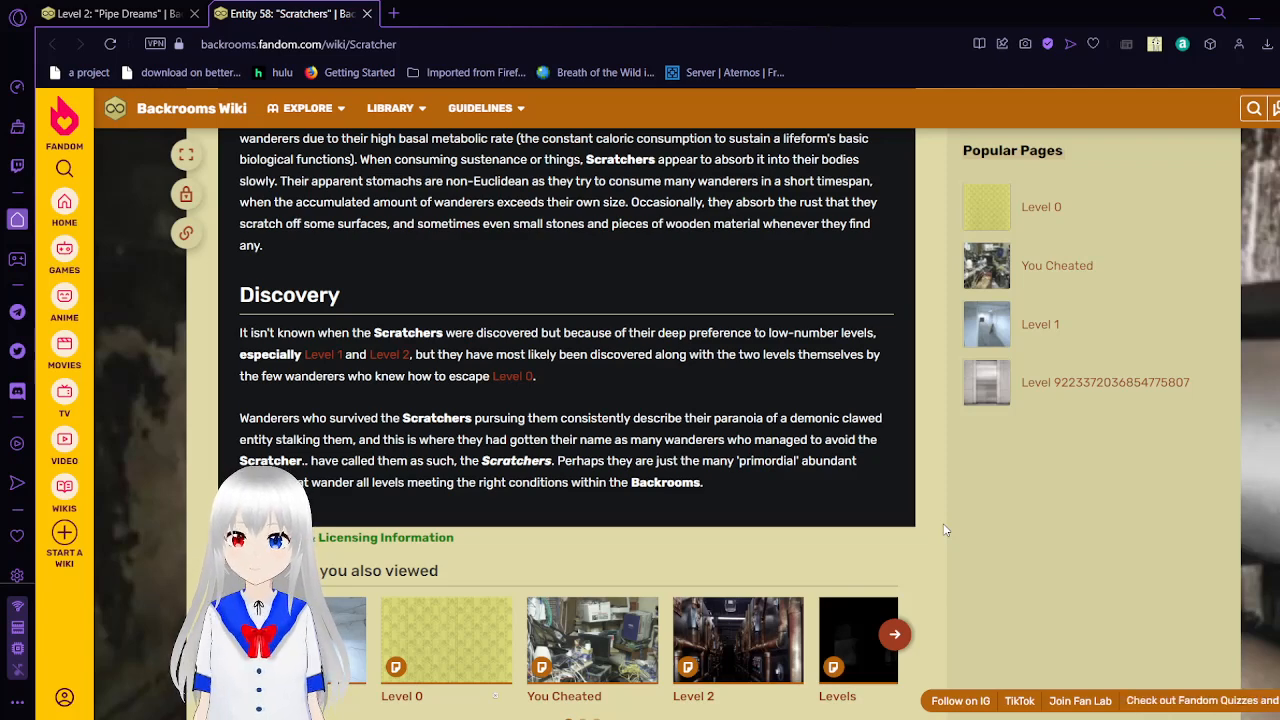
{"action": "left_click", "coordinate": [366, 13]}
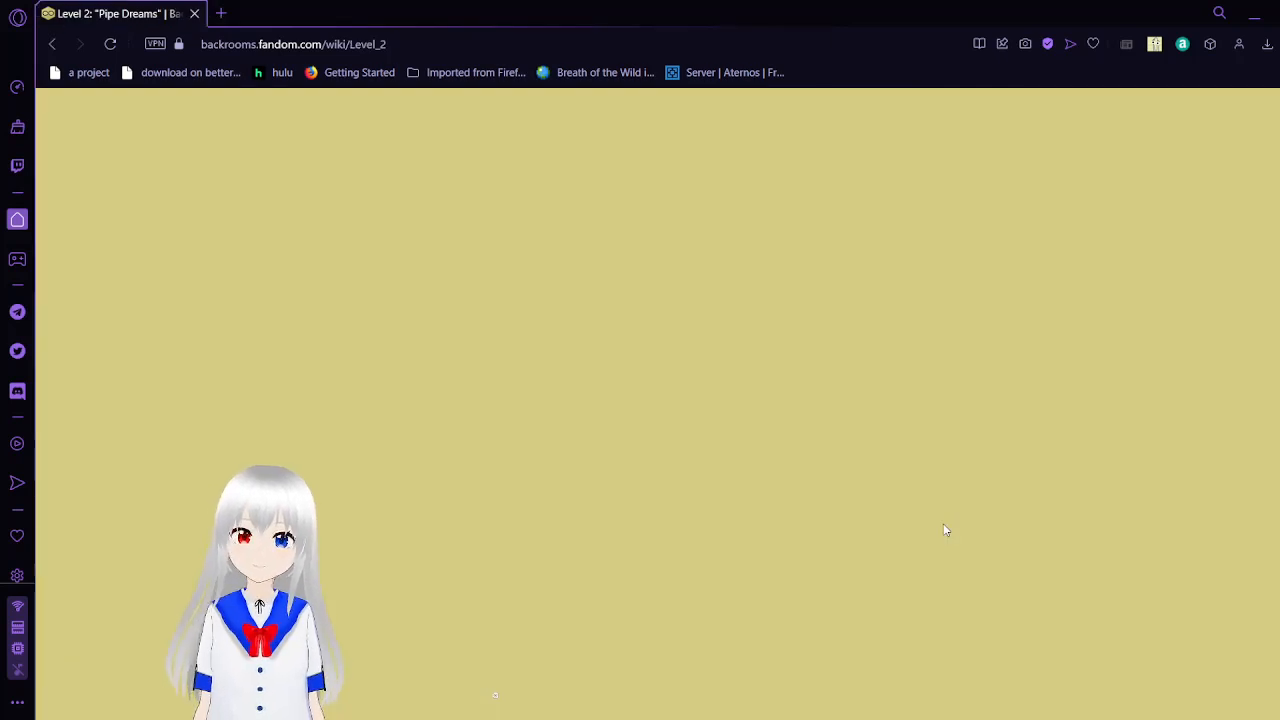